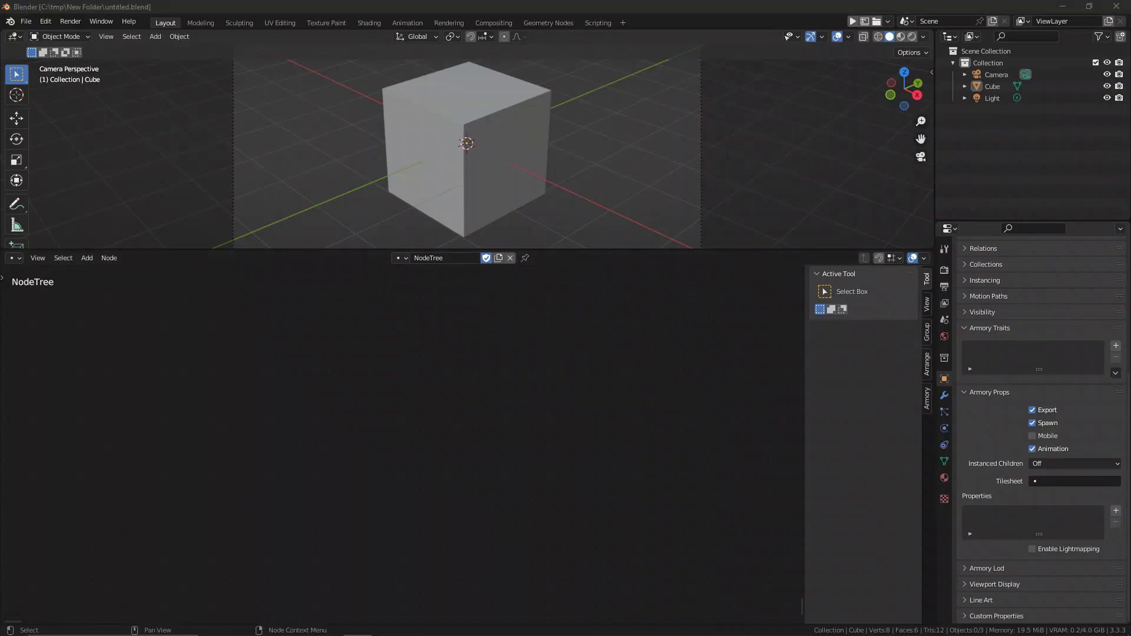
Browse the add-node list, search 'trans', and rearrange the Transform and Set Object Location nodes
click(86, 258)
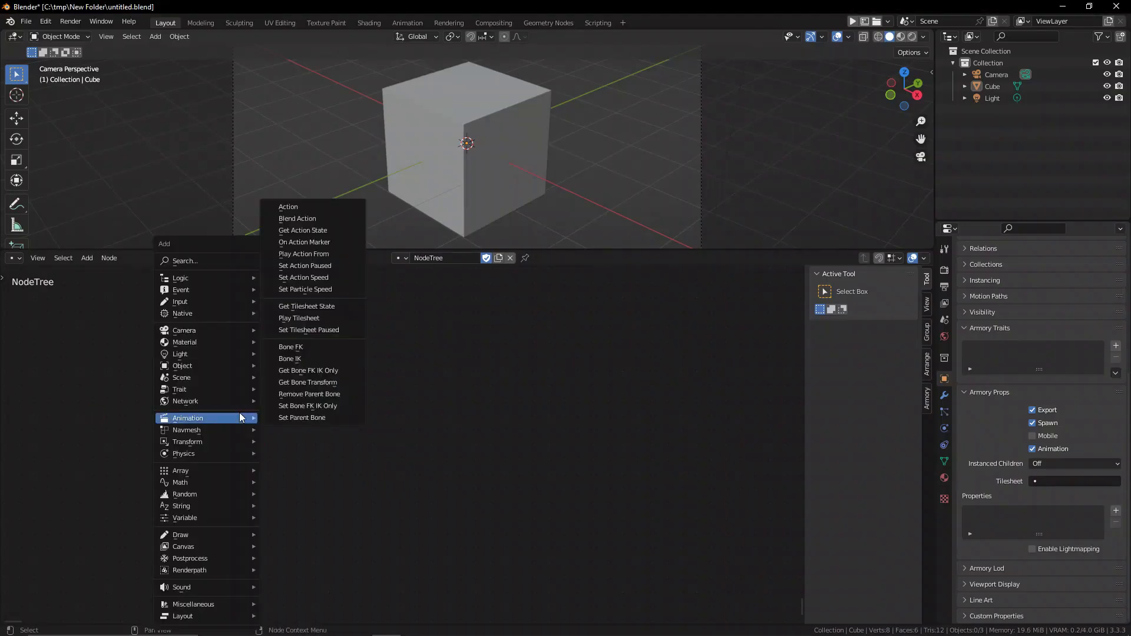
mouse_move(182, 534)
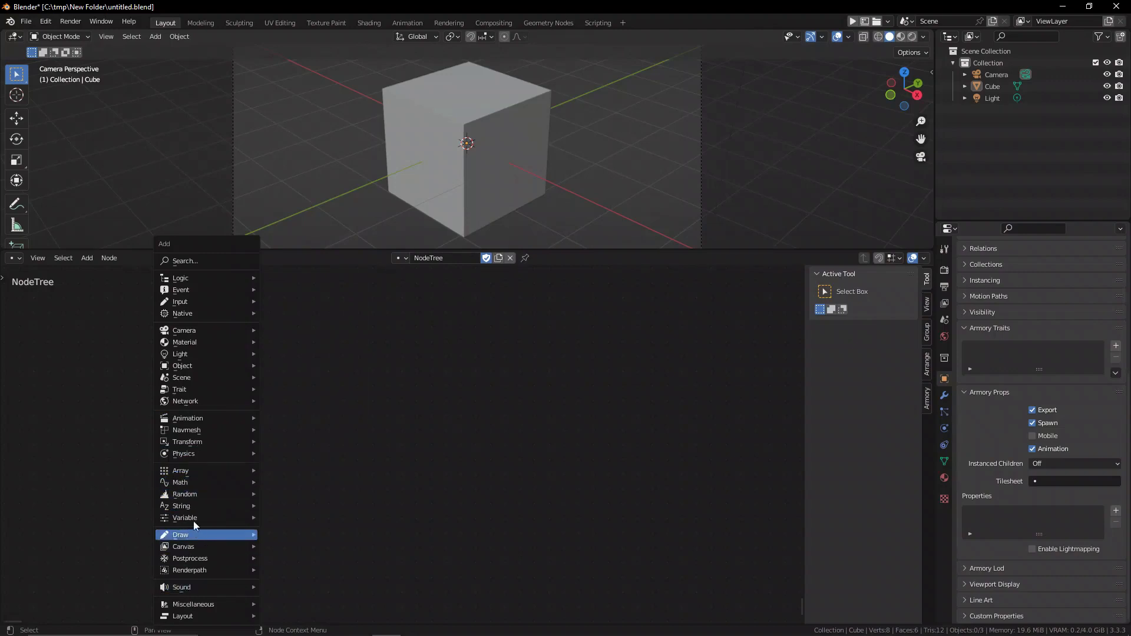
mouse_move(204, 389)
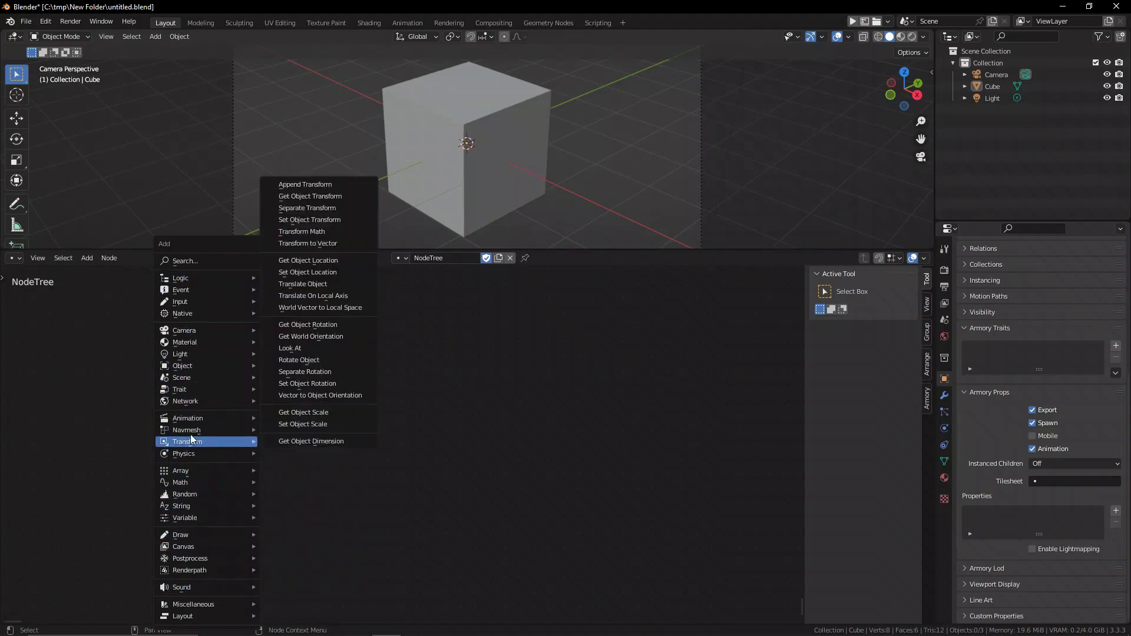
mouse_move(325, 190)
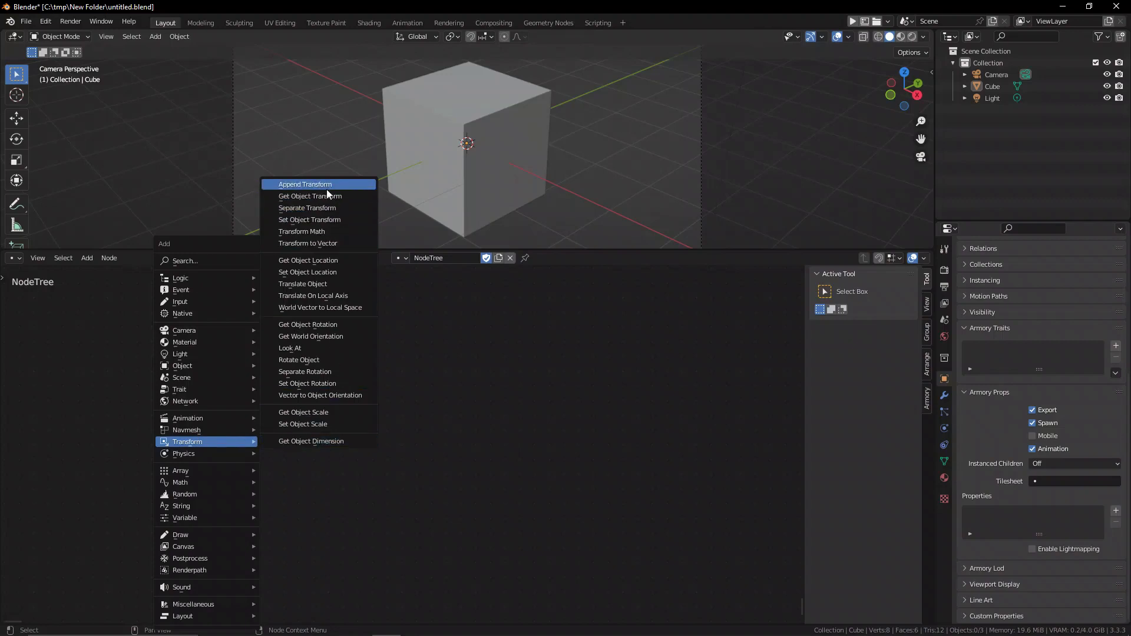
mouse_move(332, 397)
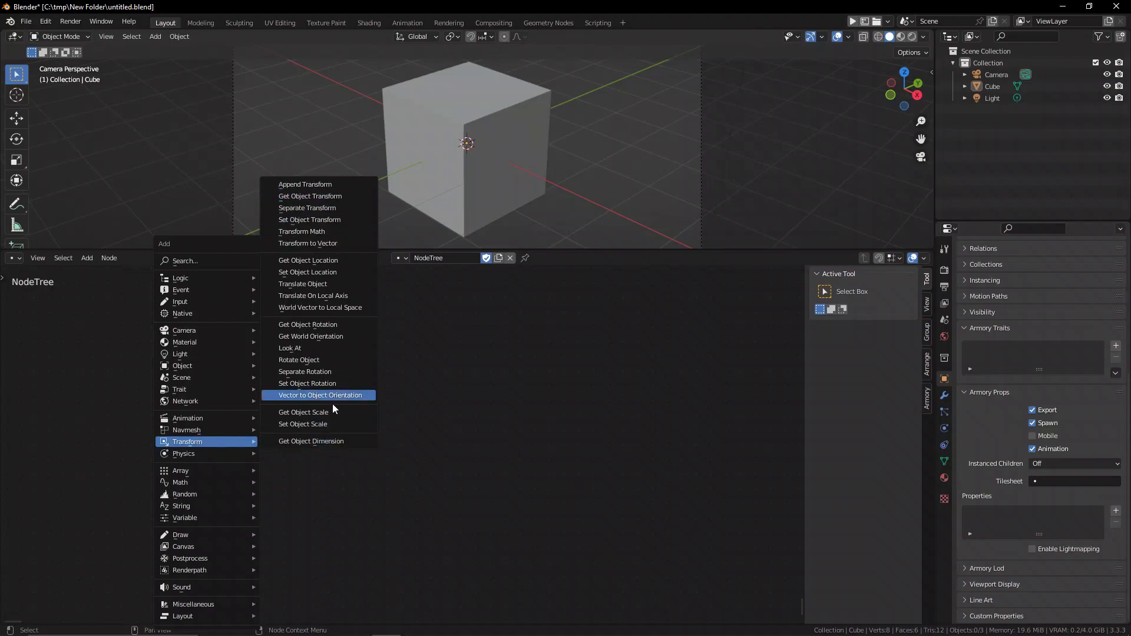
mouse_move(303, 412)
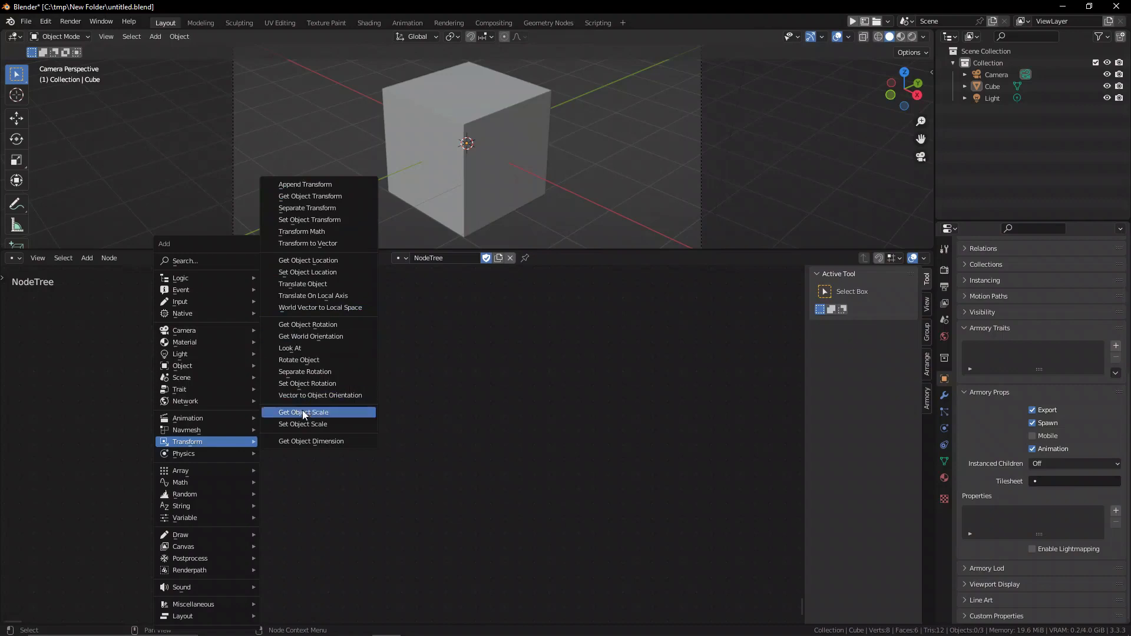
click(302, 412)
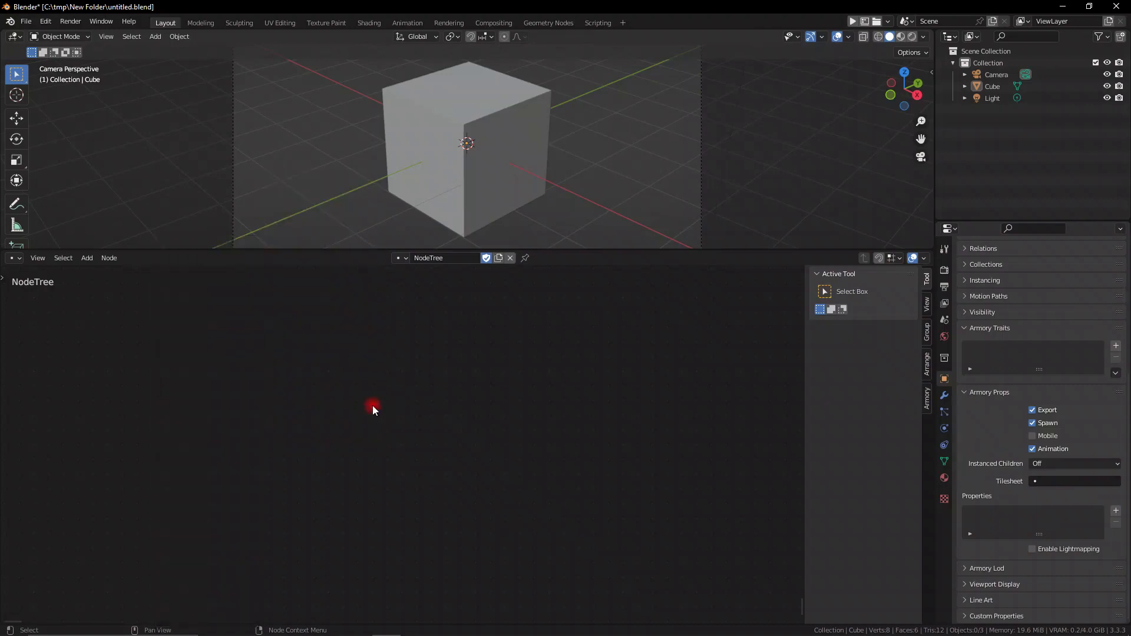
text(trans)
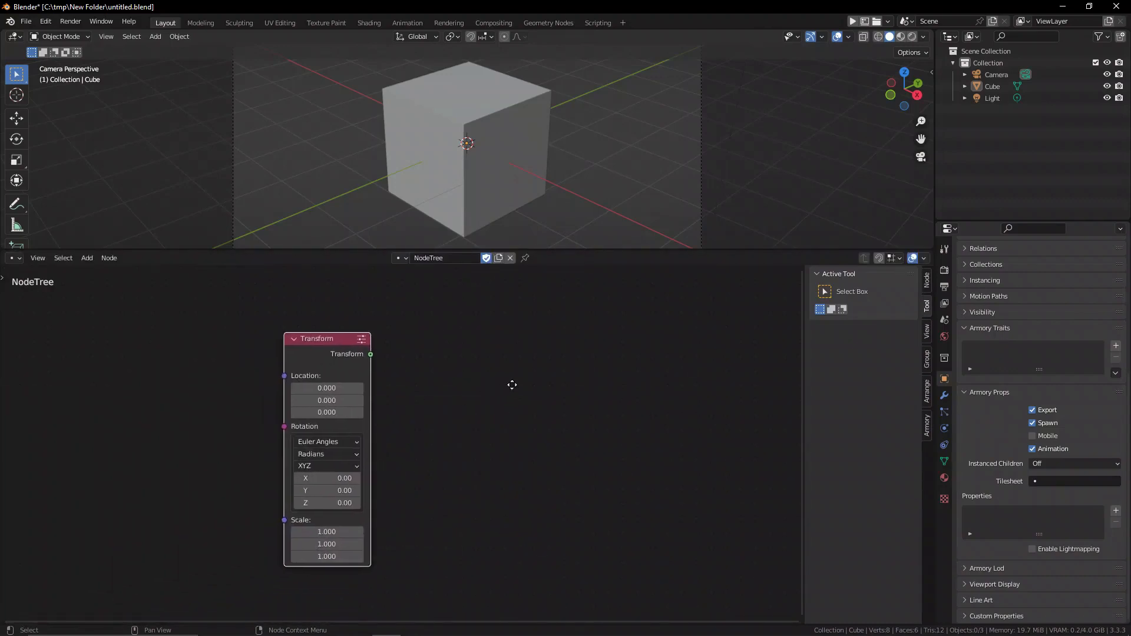
drag(326, 340, 333, 335)
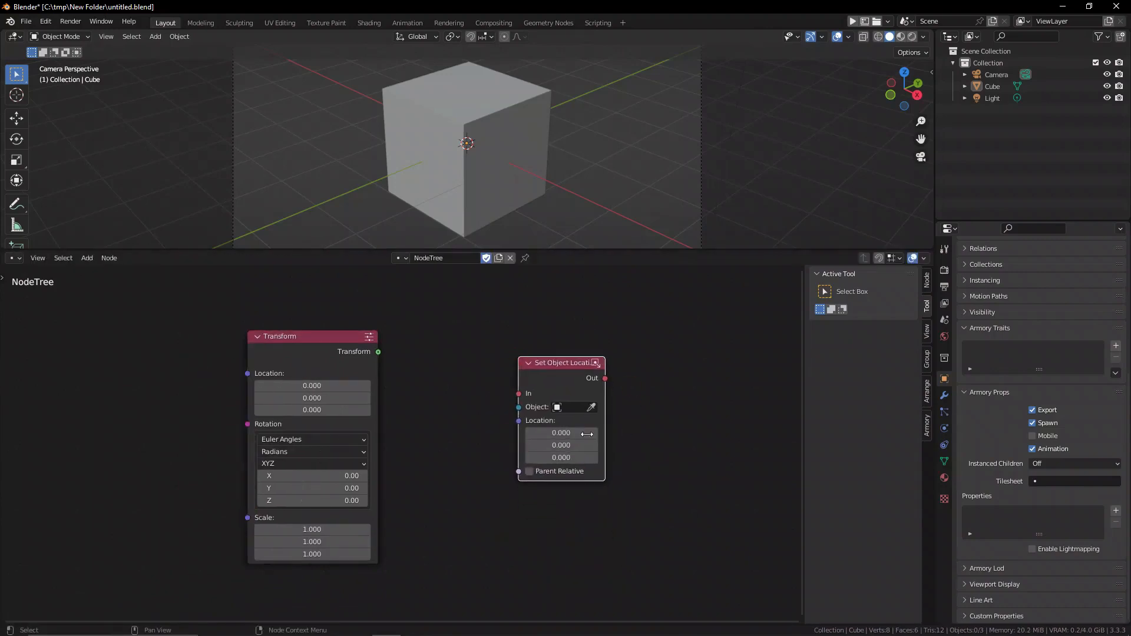
drag(279, 335, 371, 319)
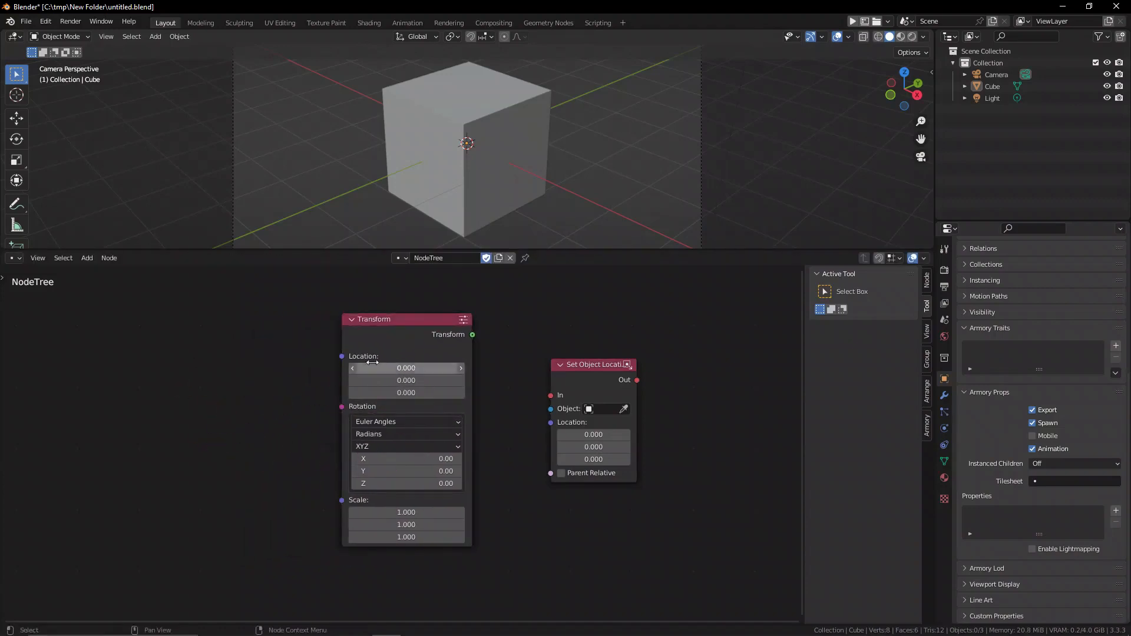
drag(405, 319, 296, 330)
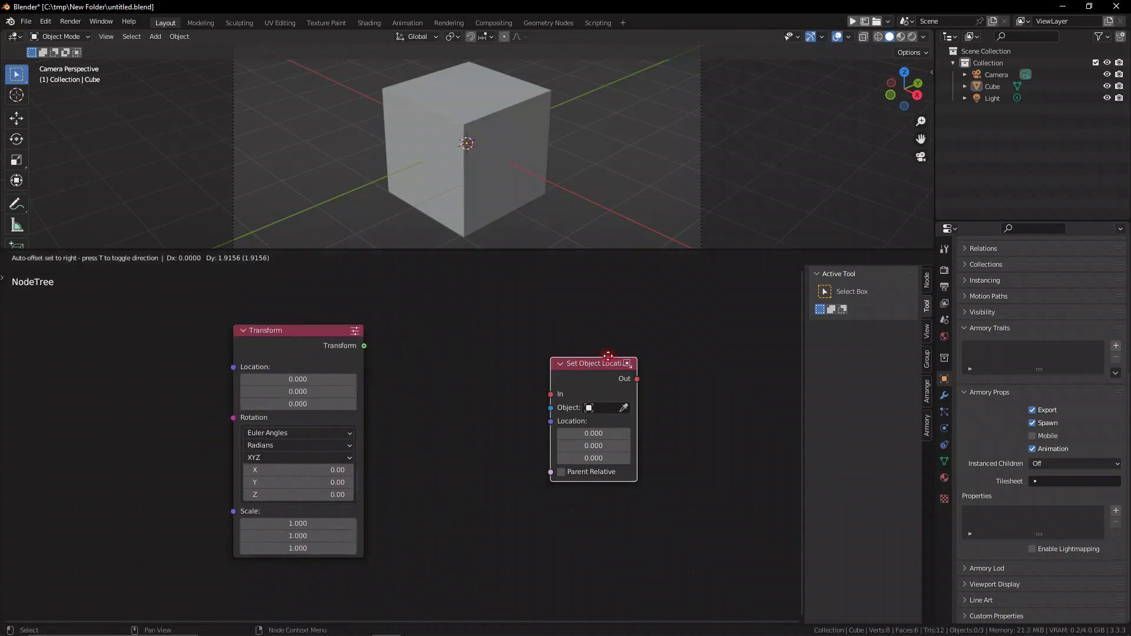
Search 'rotatio' and add a Set Object Rotation node to the tree
text(sc)
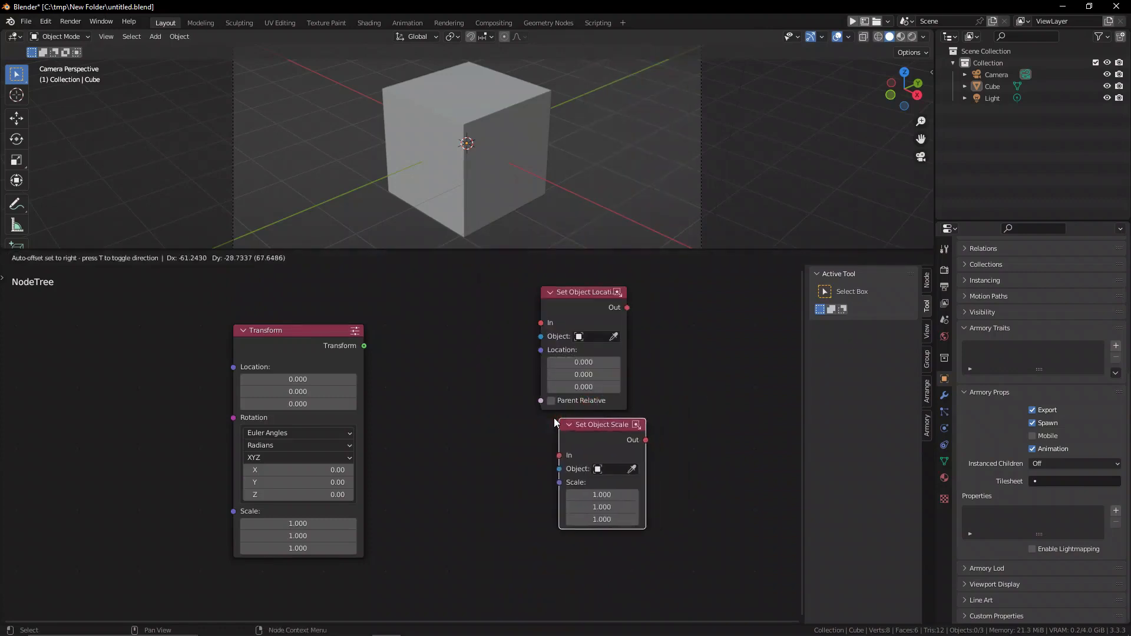
text(rota)
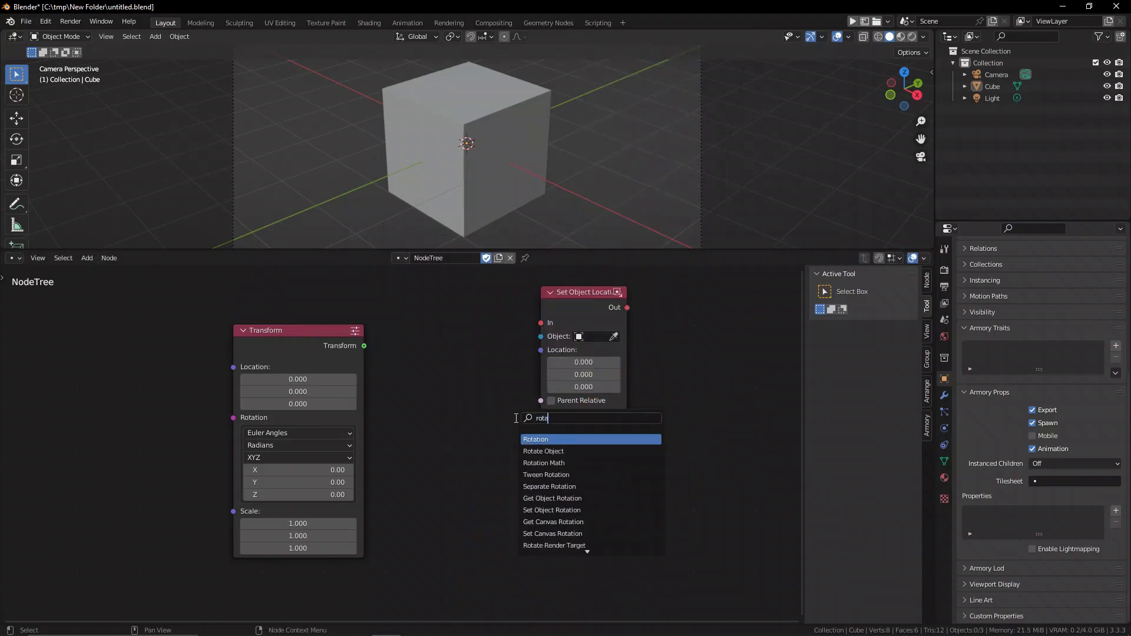
text(rotatio)
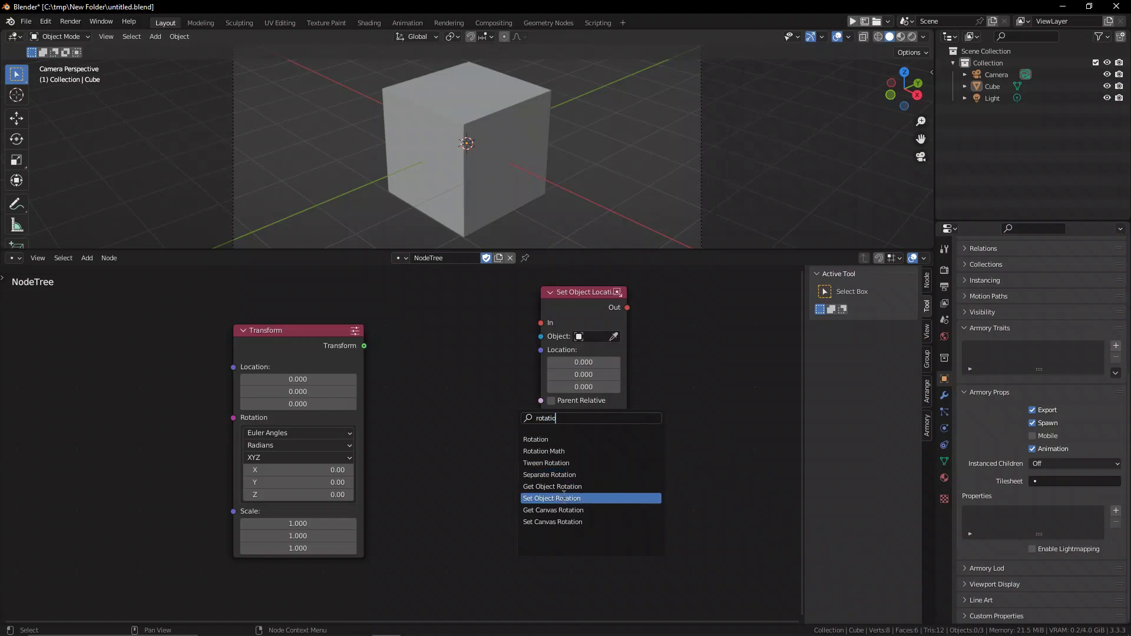
click(552, 497)
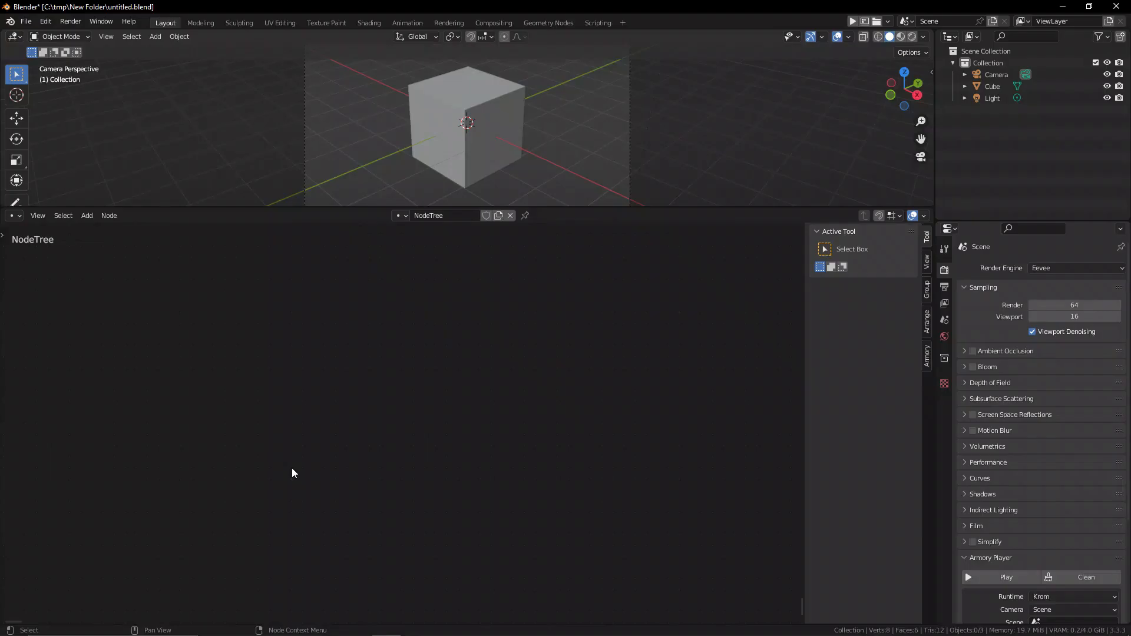
Add a Translate Object node from the Transform list and search 'key' for a Keyboard node
click(86, 214)
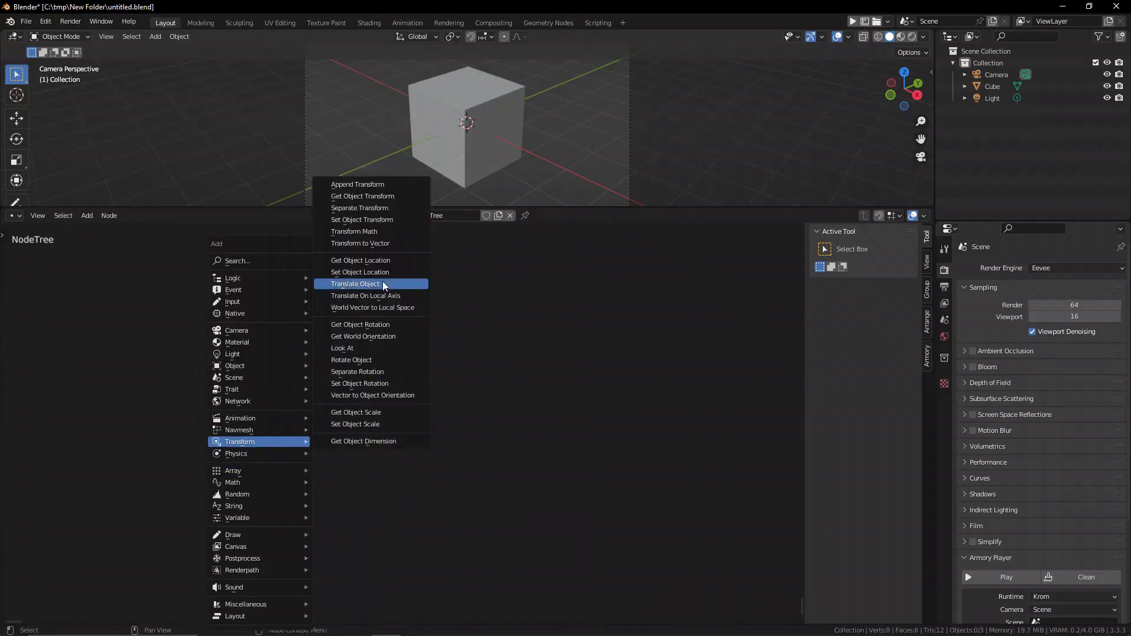
click(354, 284)
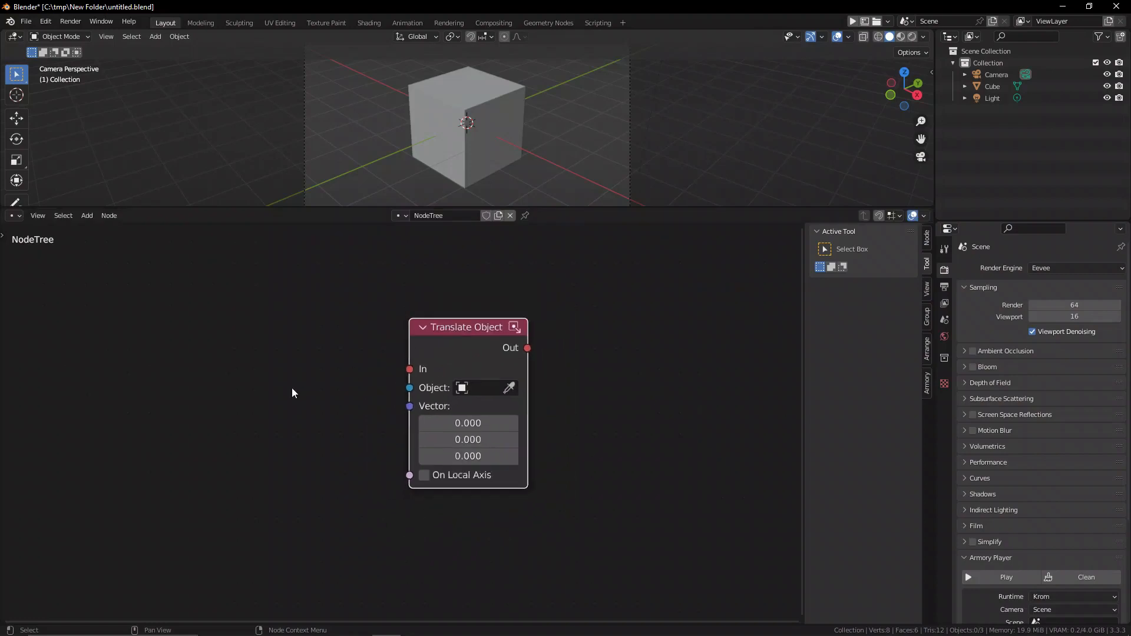
text(key)
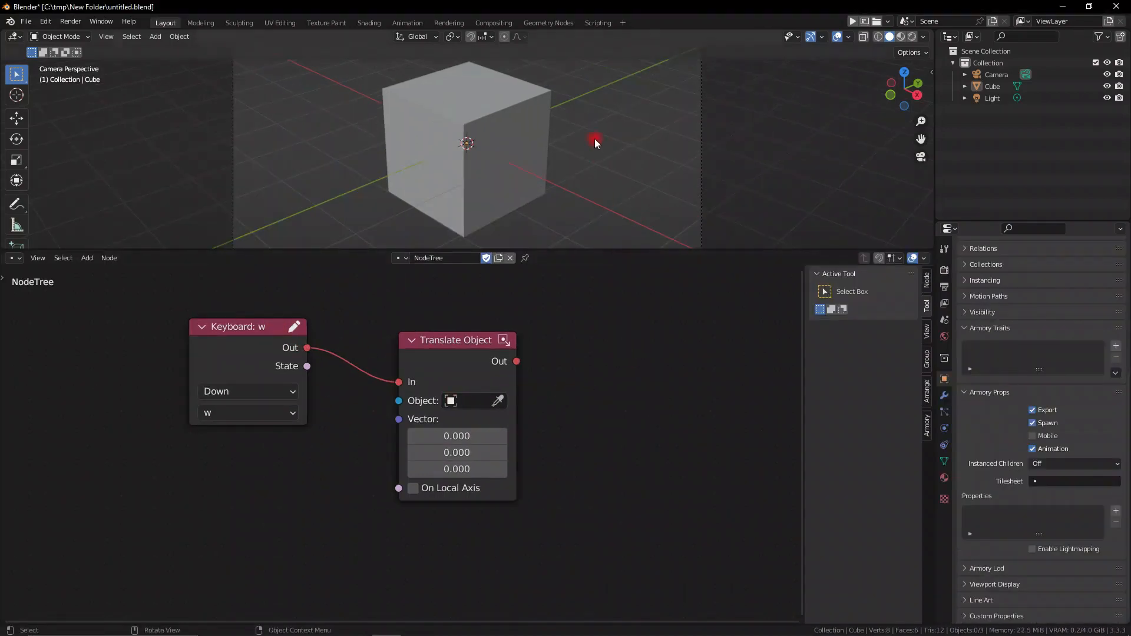
Set the Translate Object node's Vector Y to 0.010, then select the node for removal
drag(595, 143, 827, 130)
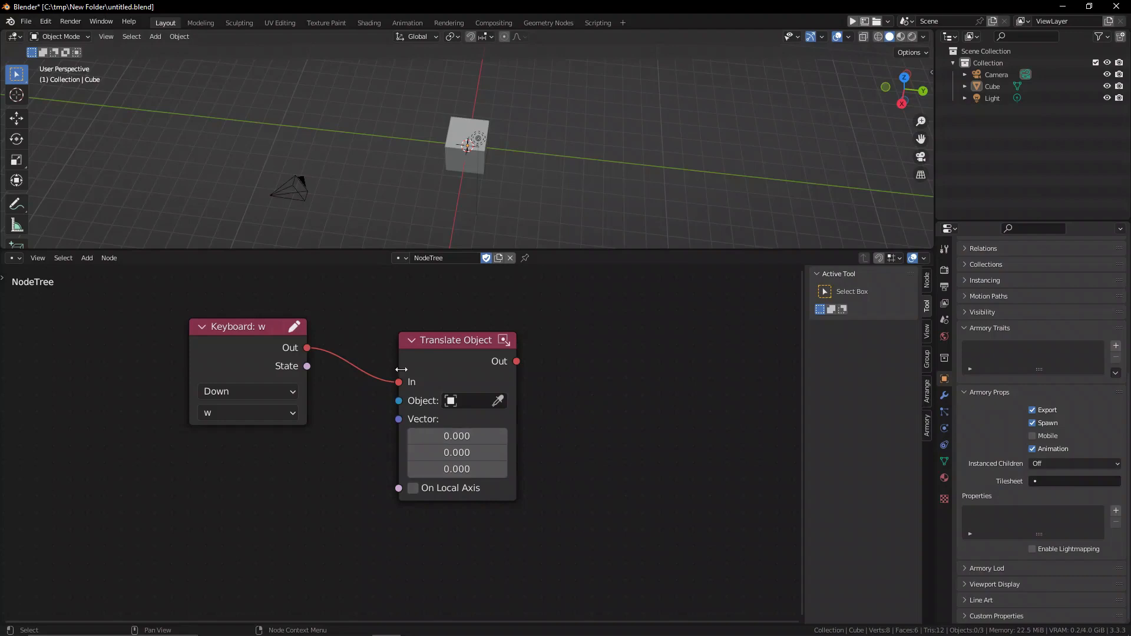
drag(456, 339, 533, 346)
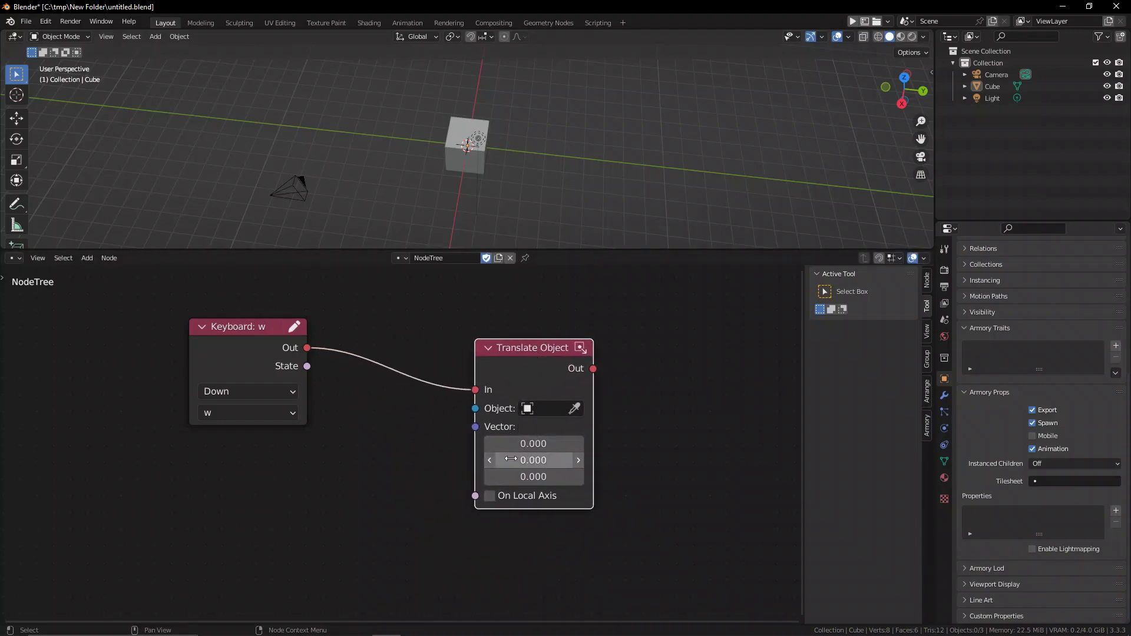
drag(532, 459, 547, 460)
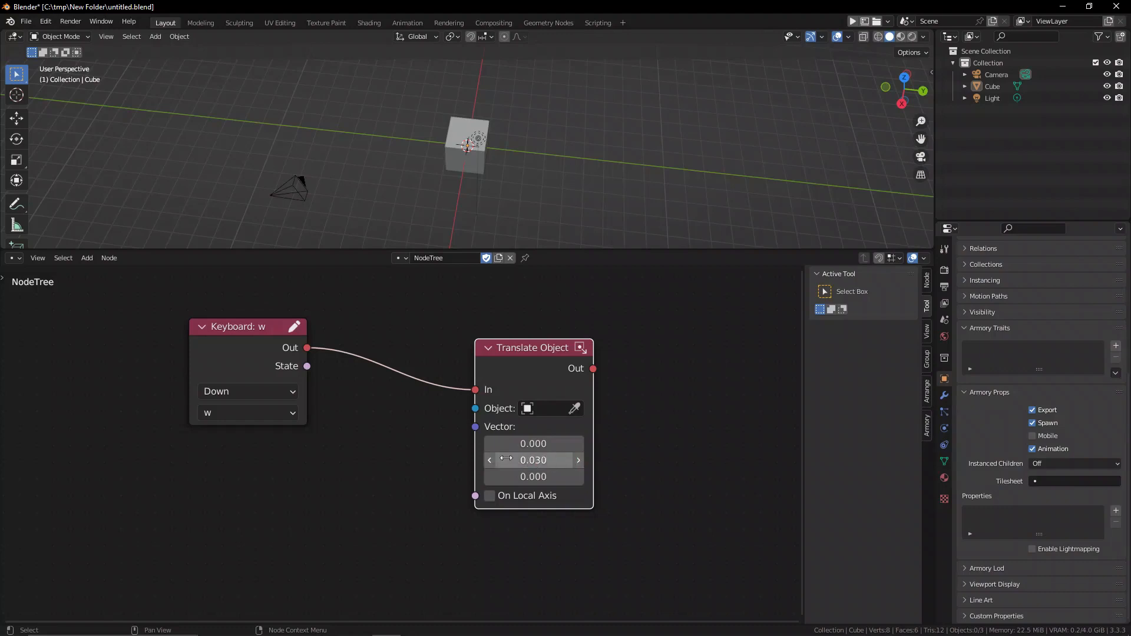
drag(547, 461, 490, 461)
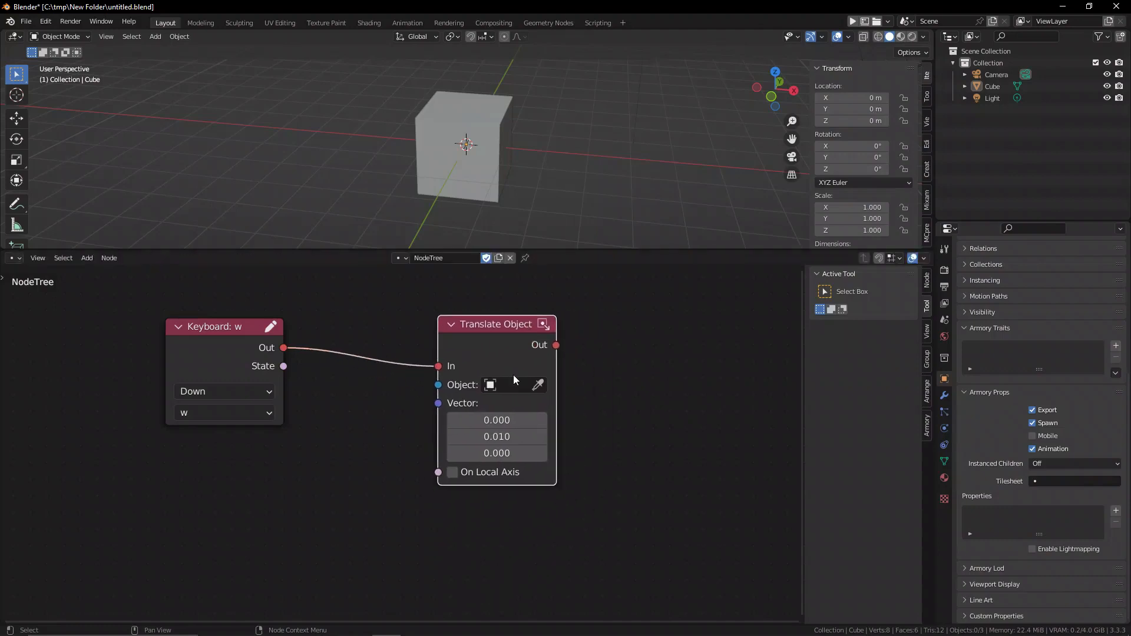
click(452, 471)
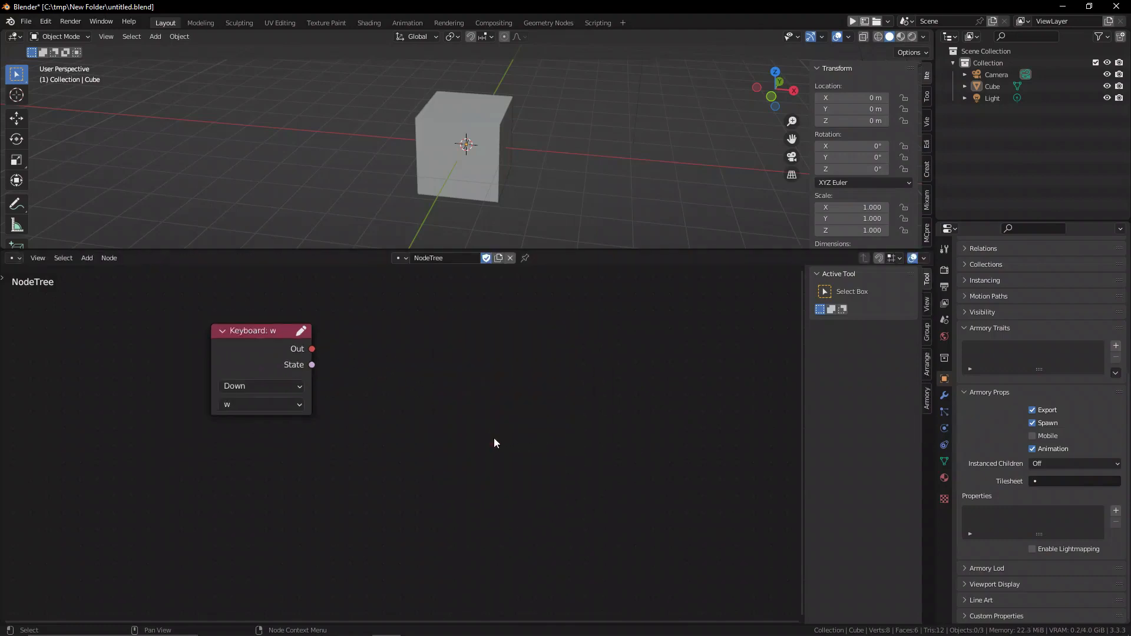
Search 'on' and add a Translate On Local Axis node fed by Keyboard: w
text(on)
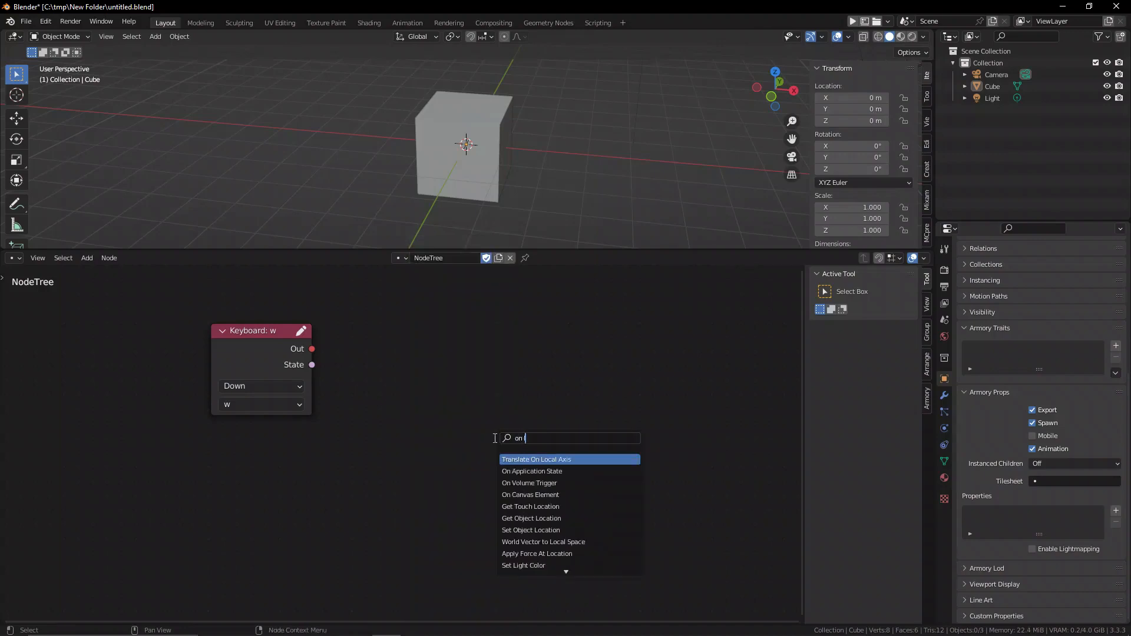
click(536, 458)
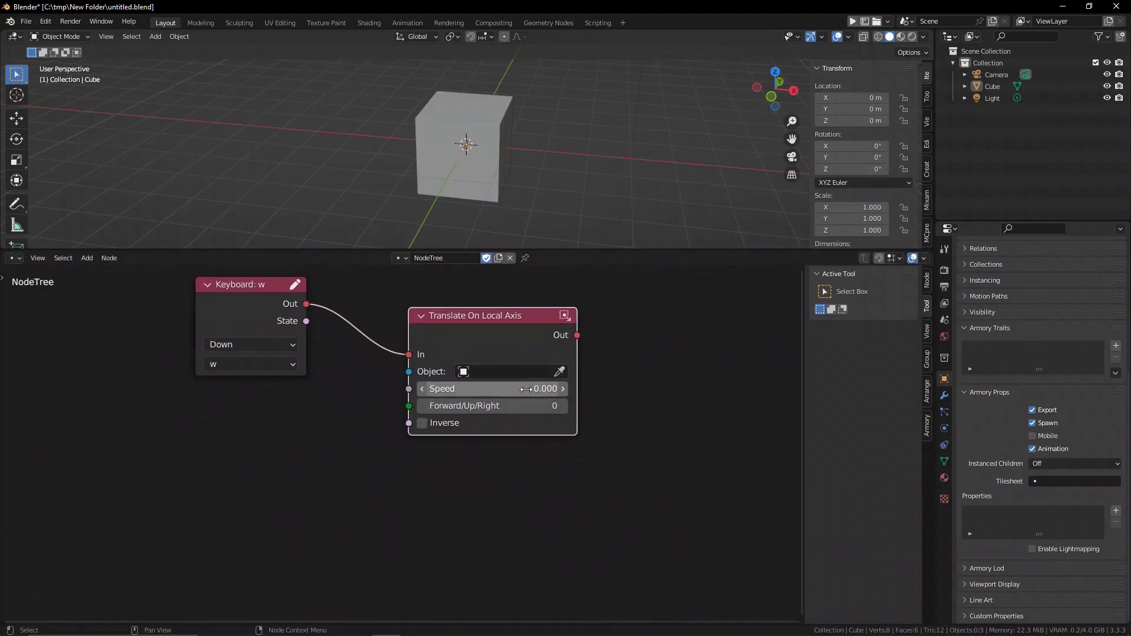
mouse_move(484, 406)
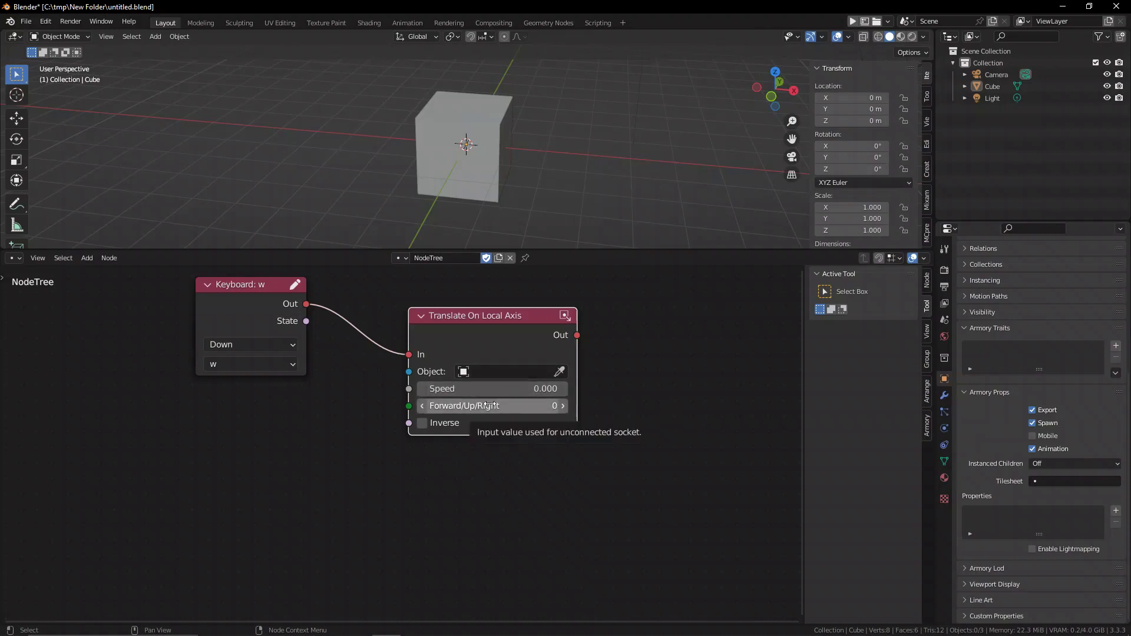
mouse_move(493, 387)
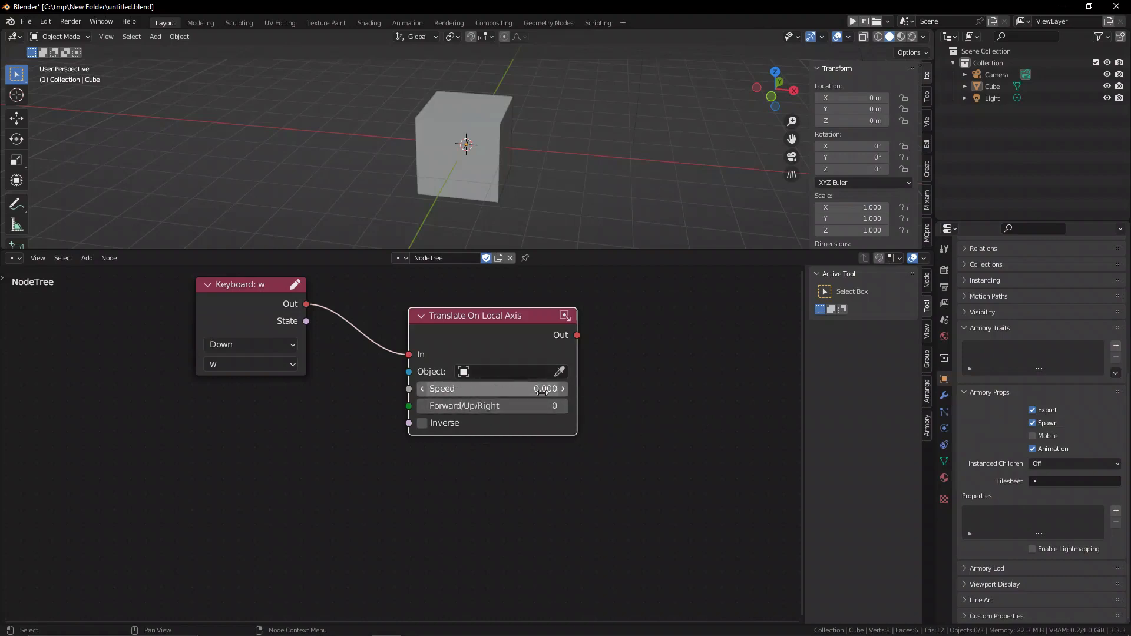
mouse_move(544, 389)
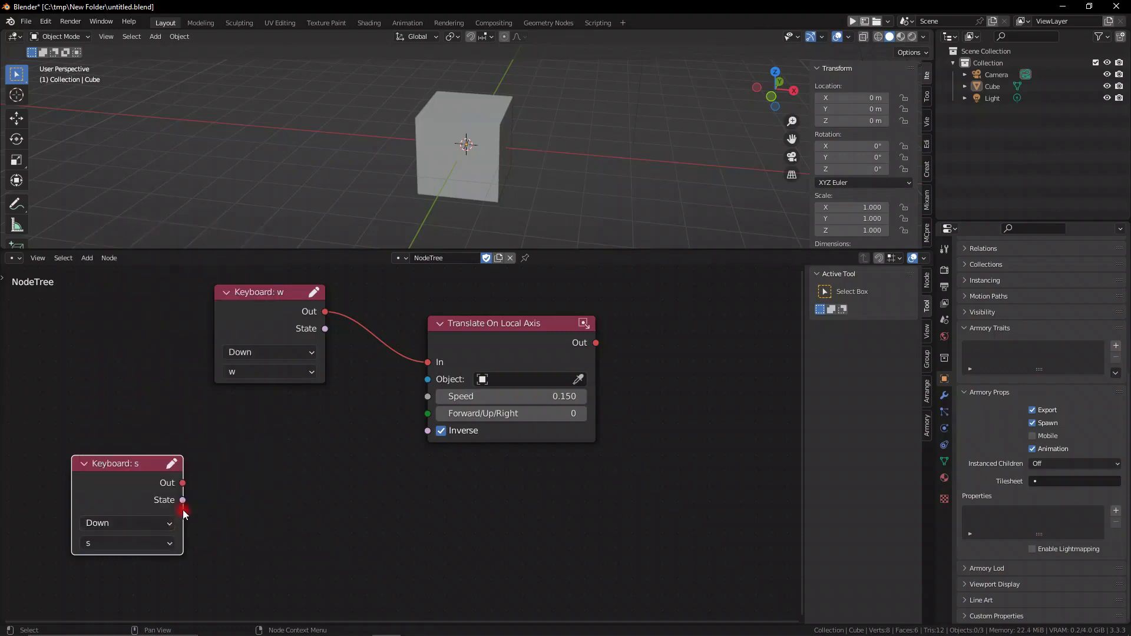
Drag from Keyboard: s State to add an On Update node and place the S key node beside the others
drag(182, 499, 432, 431)
text(u)
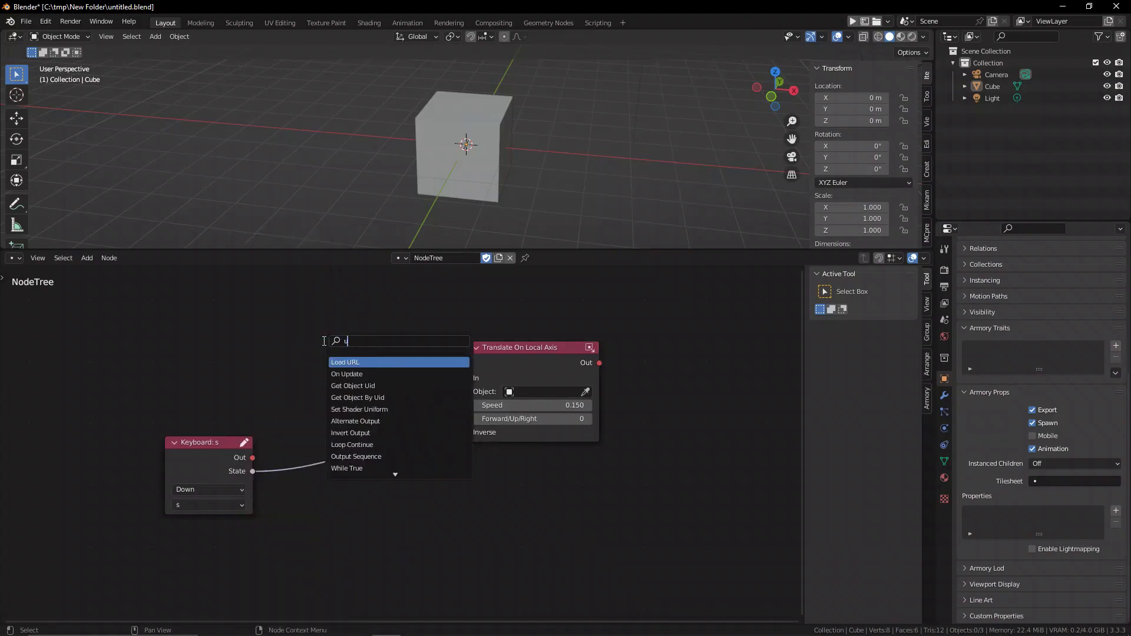
click(346, 374)
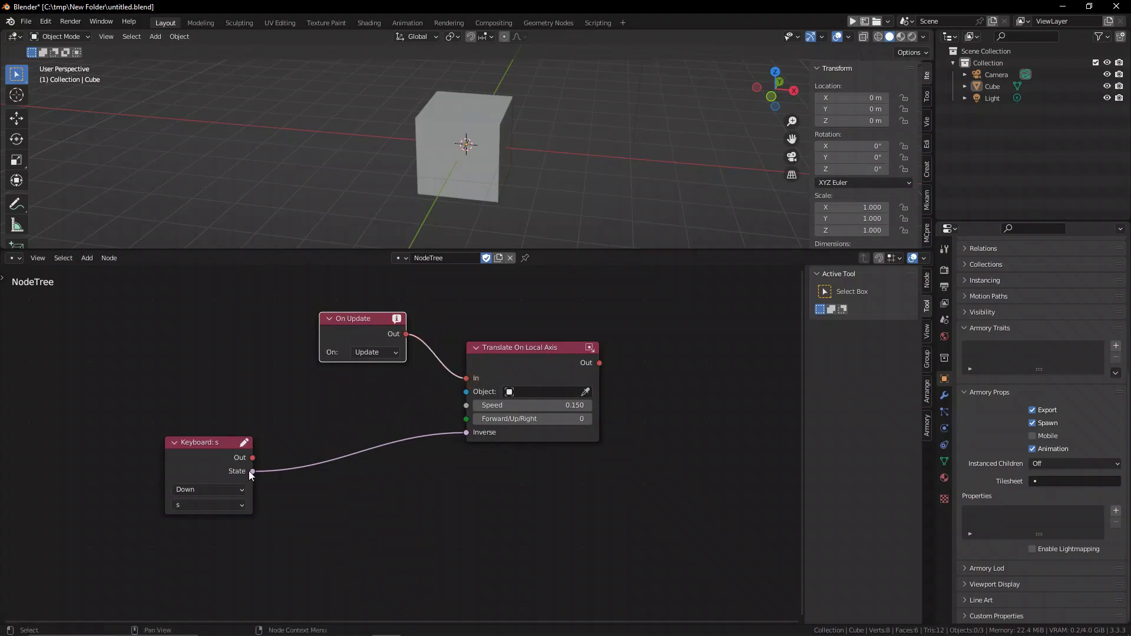
drag(210, 442, 387, 421)
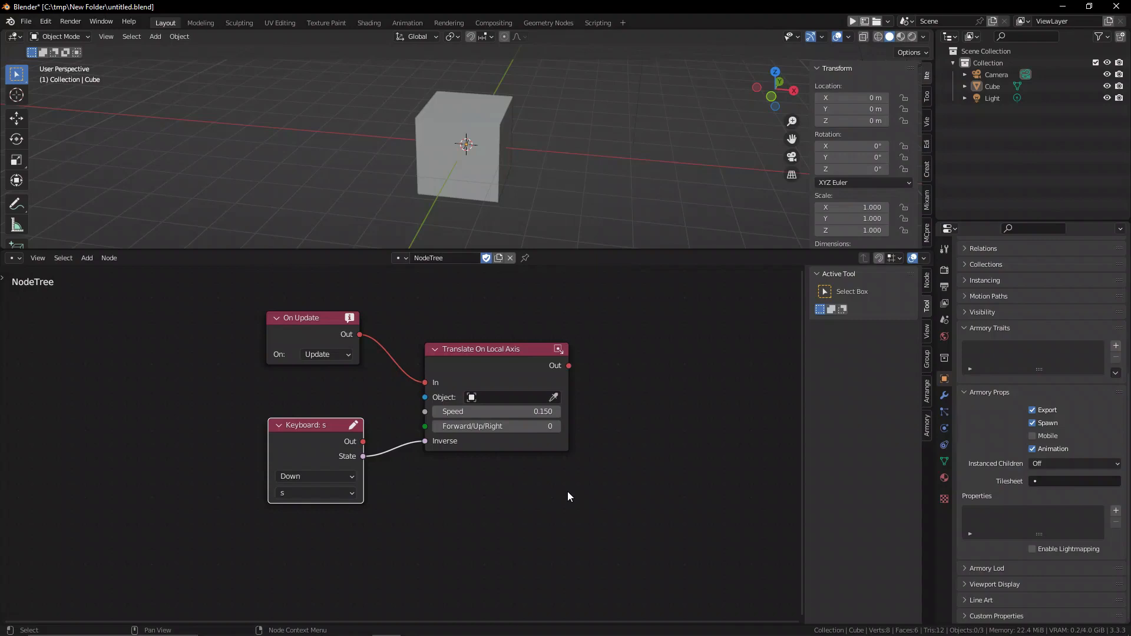
mouse_move(724, 533)
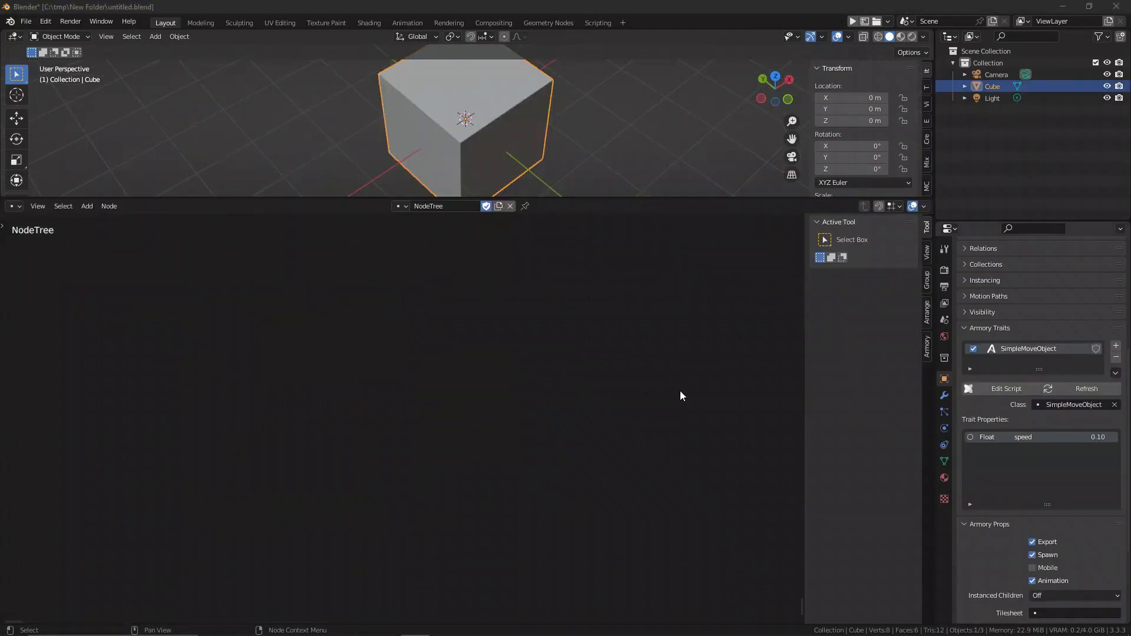
mouse_move(349, 412)
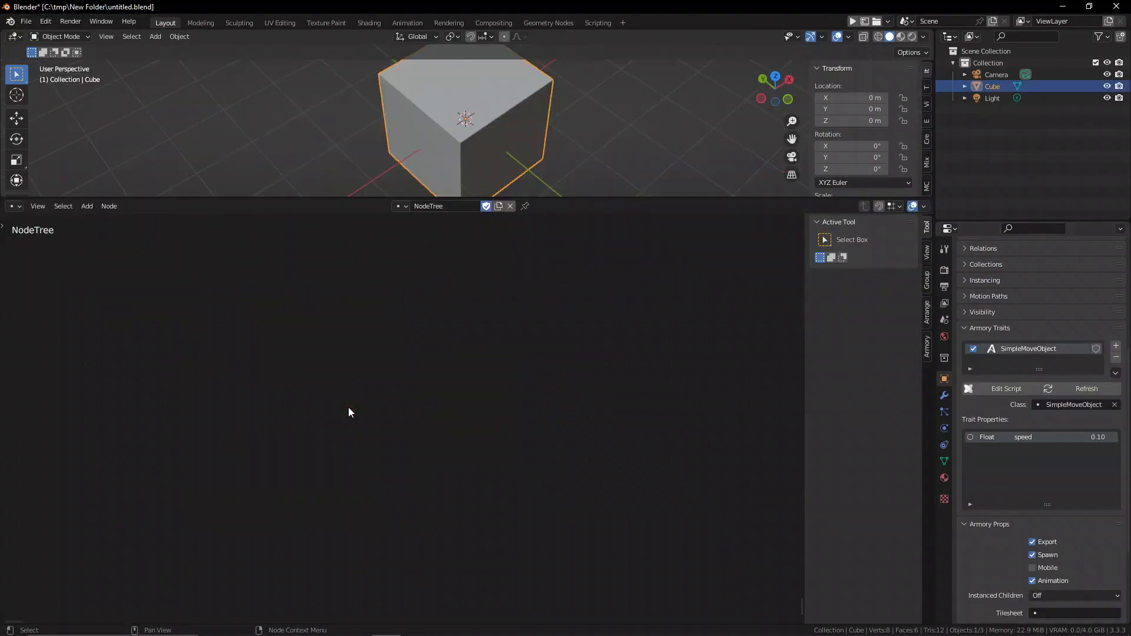
Add Set Object Location and Get Object Location nodes, linking the getter's Location into the setter
click(296, 407)
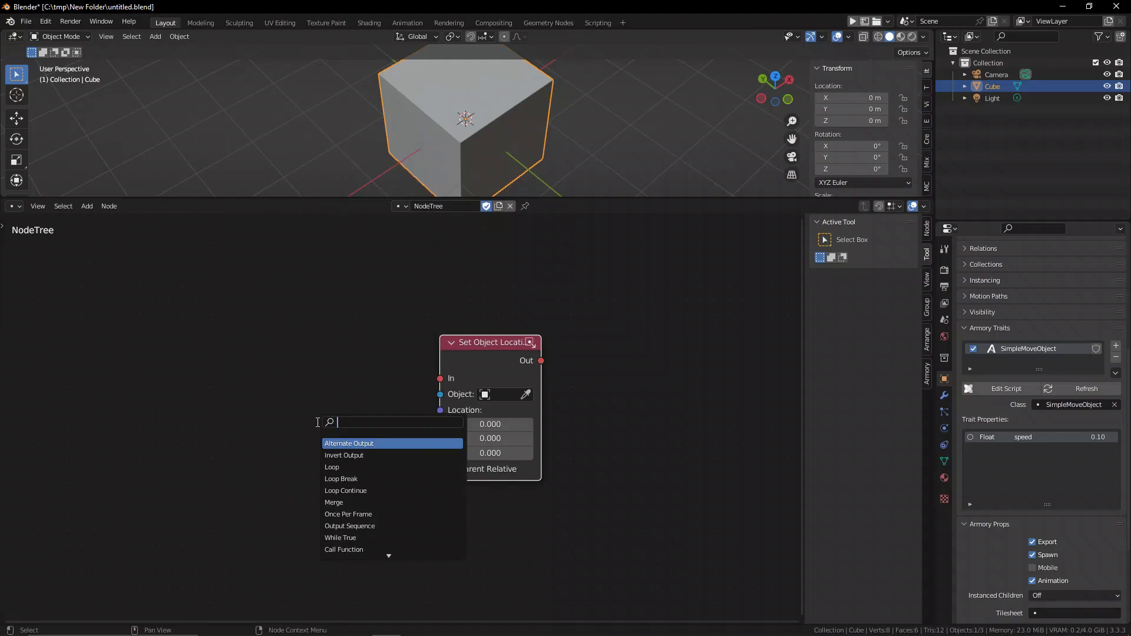
text(get loca)
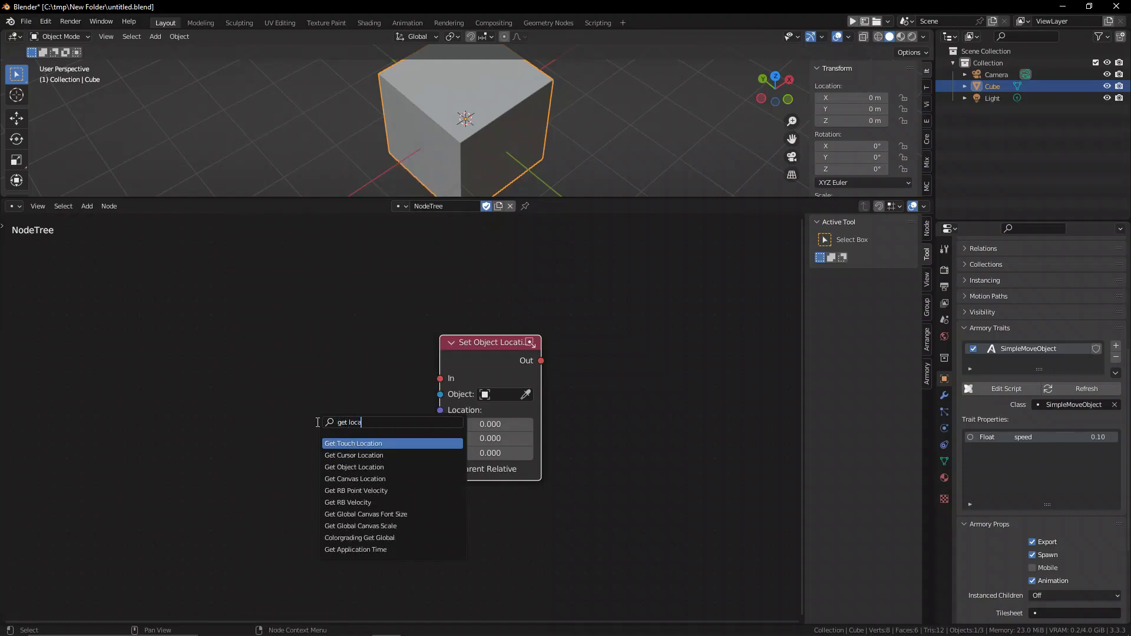
click(354, 467)
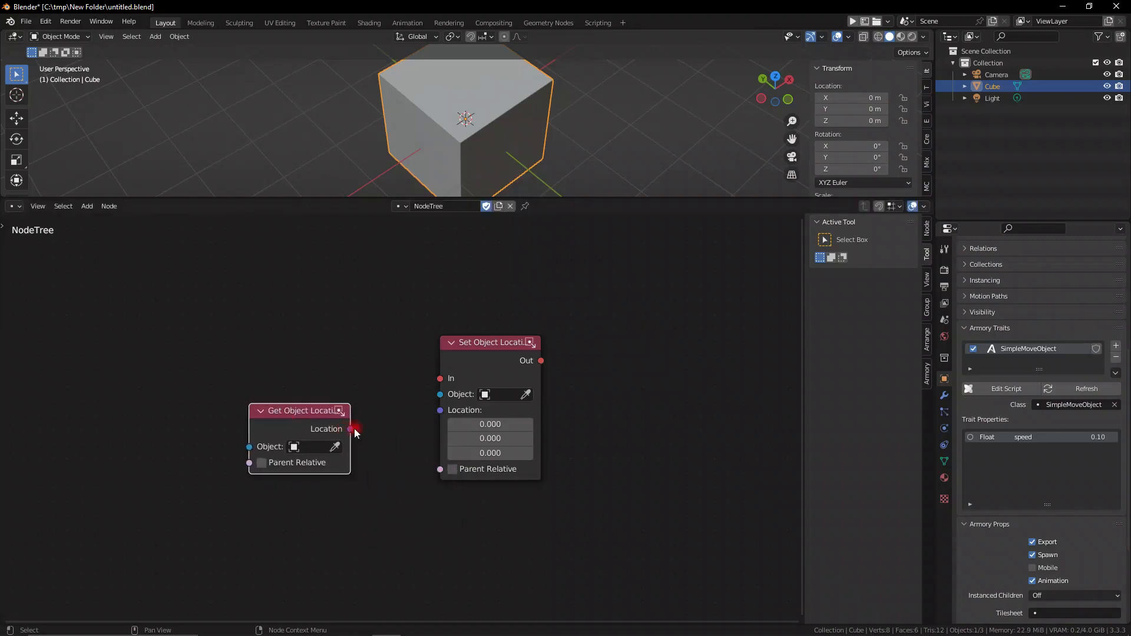
drag(350, 429, 439, 409)
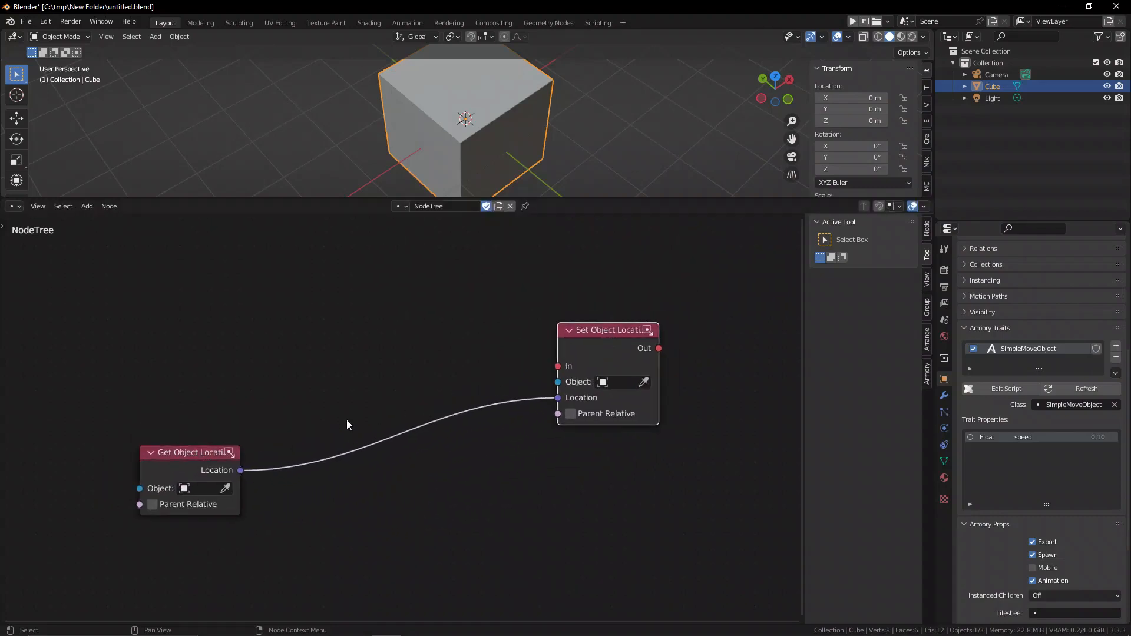
Search 'math' and drop a Vector Math Add node onto the location link
click(346, 424)
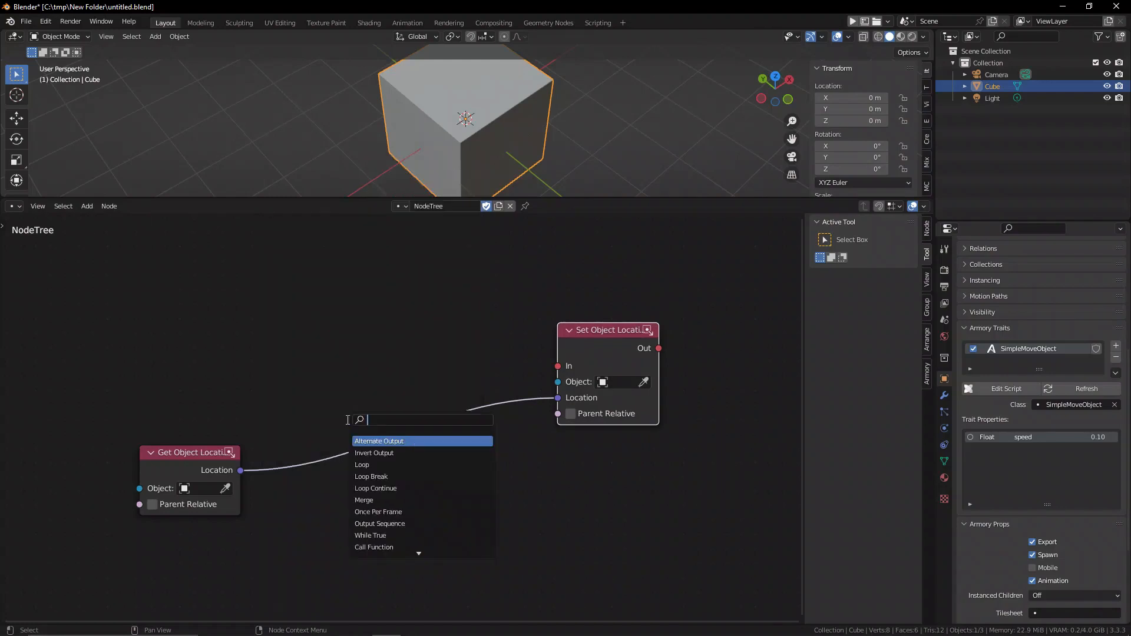
text(ma)
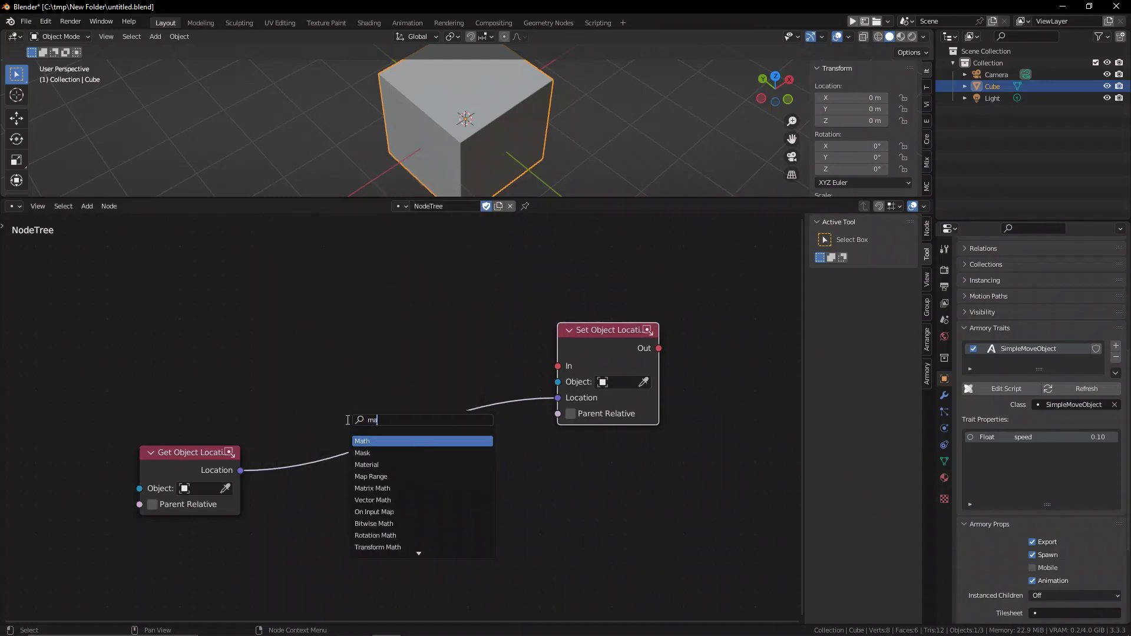
text(ath)
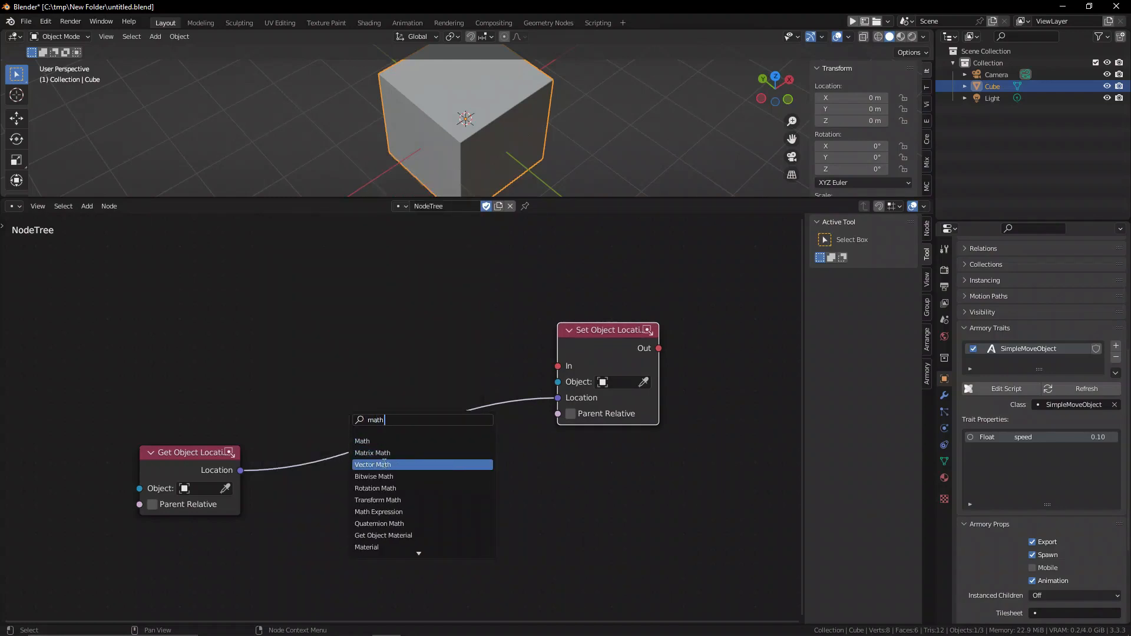
click(374, 464)
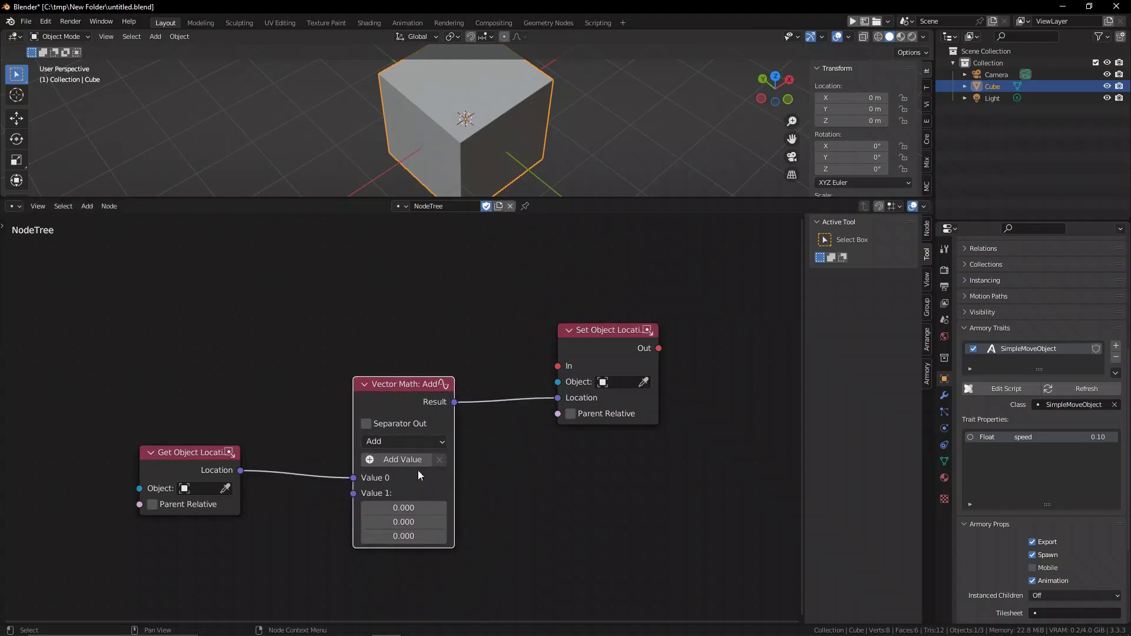
mouse_move(402, 521)
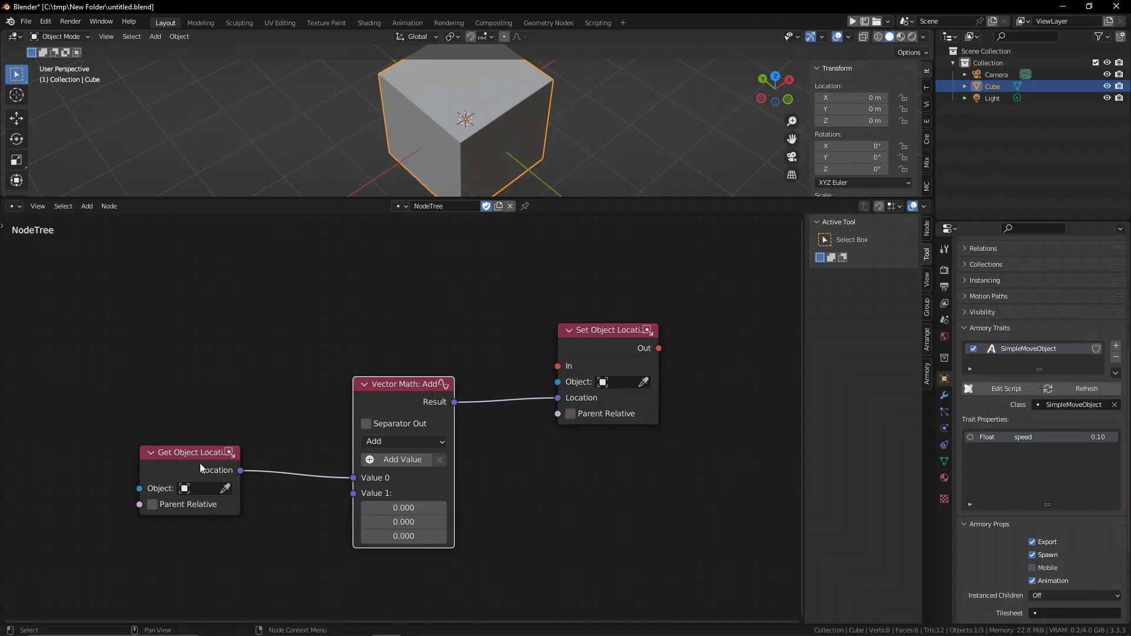
Set Value 1 Y to 0.630 and rearrange the Set Object Location and Vector Math nodes
drag(190, 452, 204, 467)
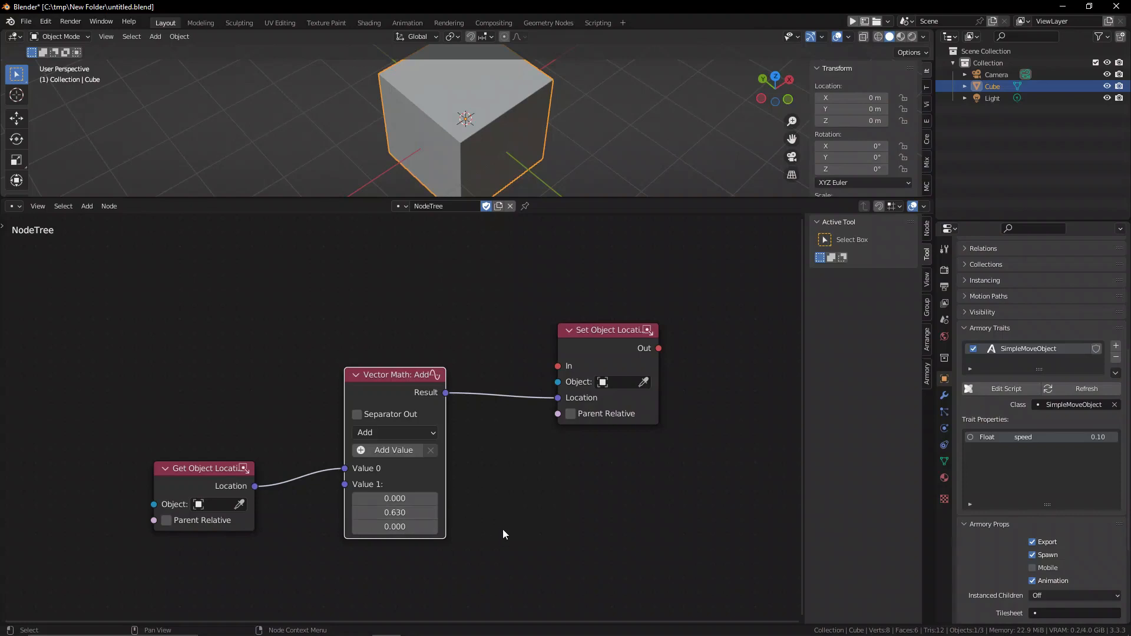
mouse_move(401, 467)
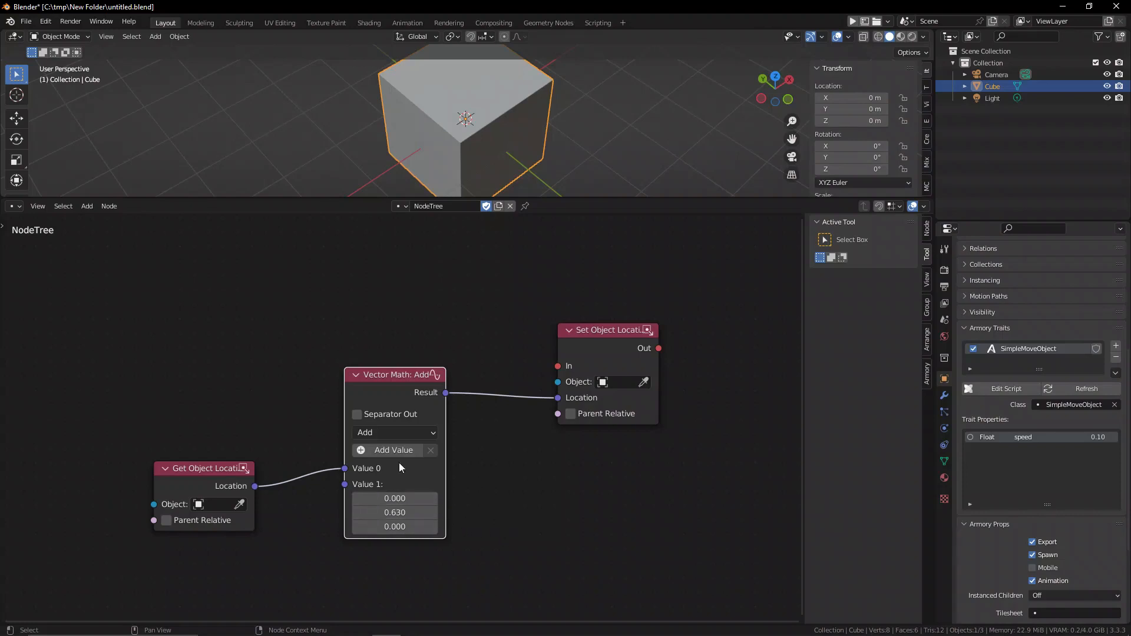
drag(609, 330, 583, 287)
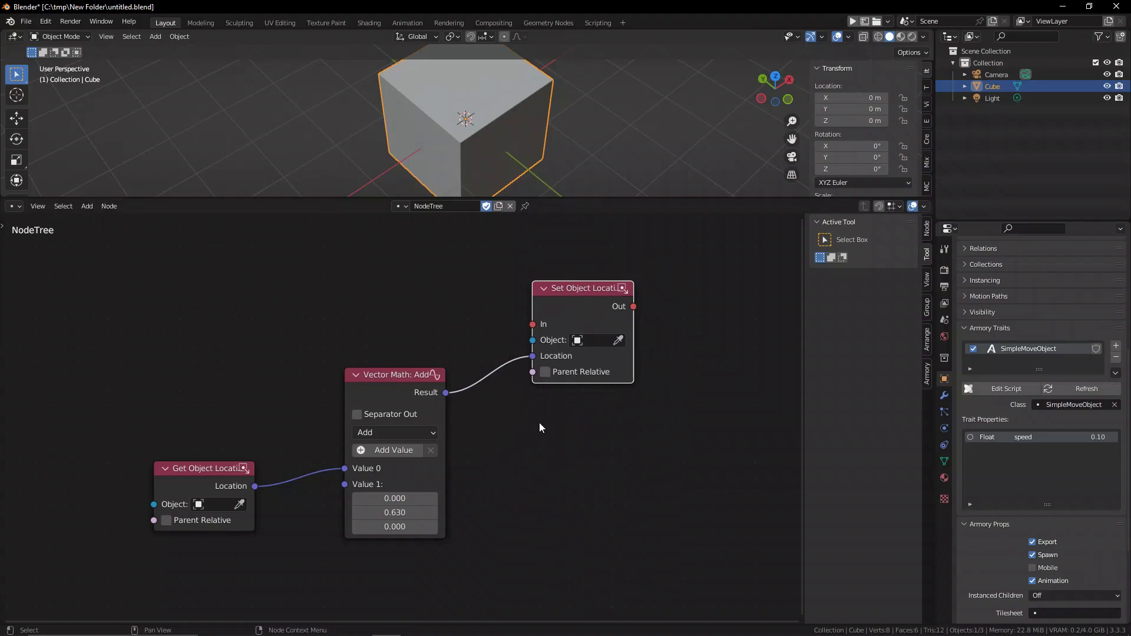
mouse_move(603, 525)
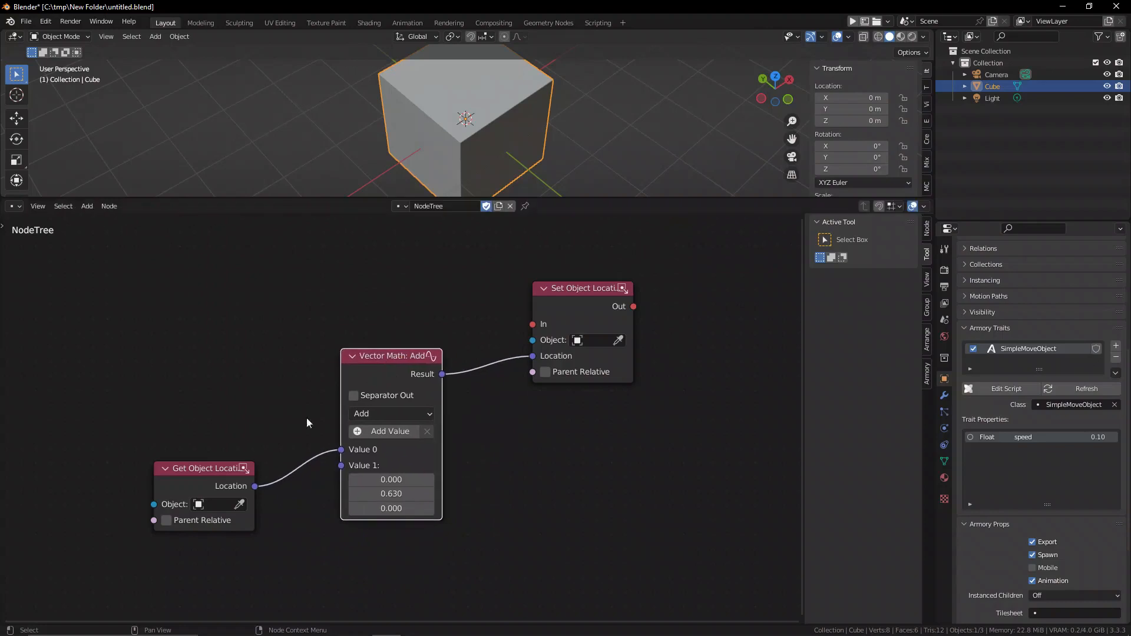
drag(581, 287, 608, 298)
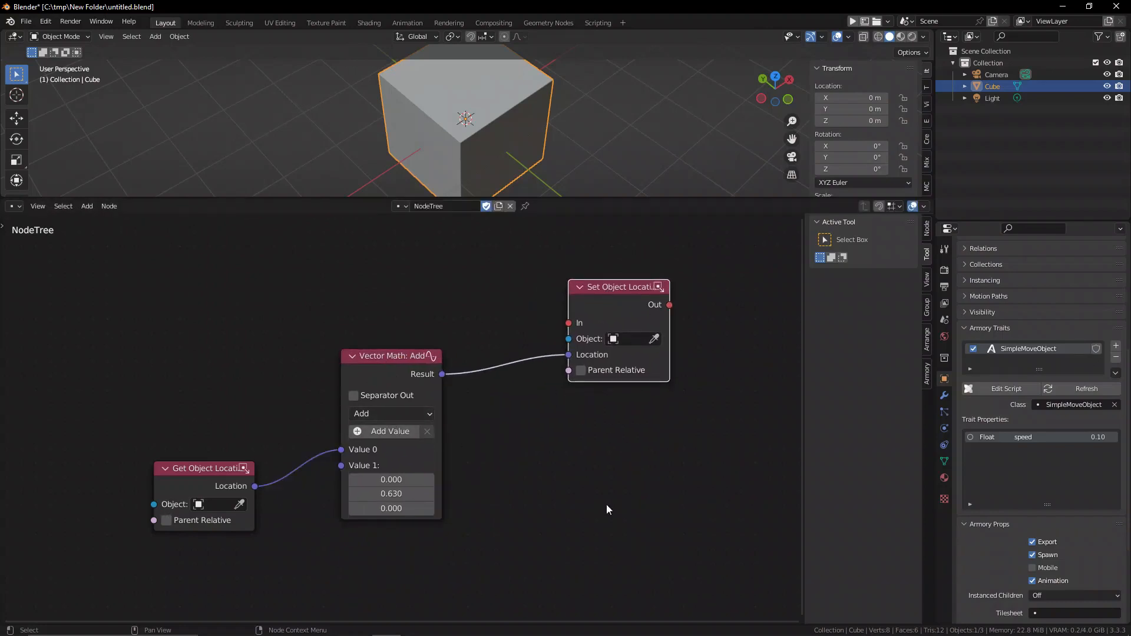
Switch the Vector Math operation to Multiply, then remove the math and getter nodes
click(391, 413)
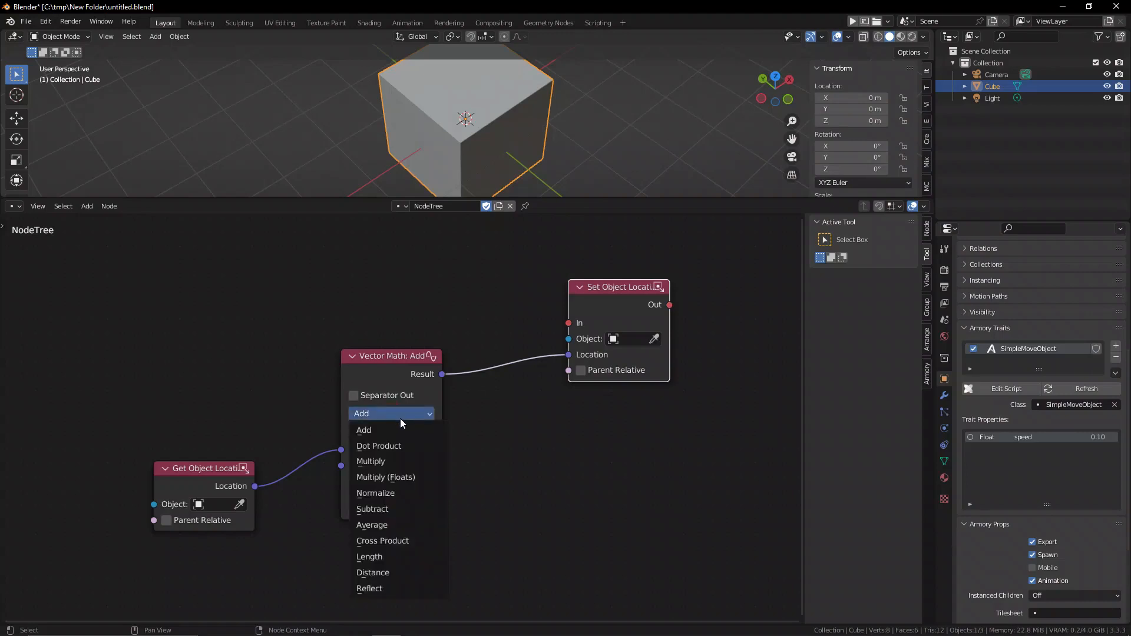
click(371, 461)
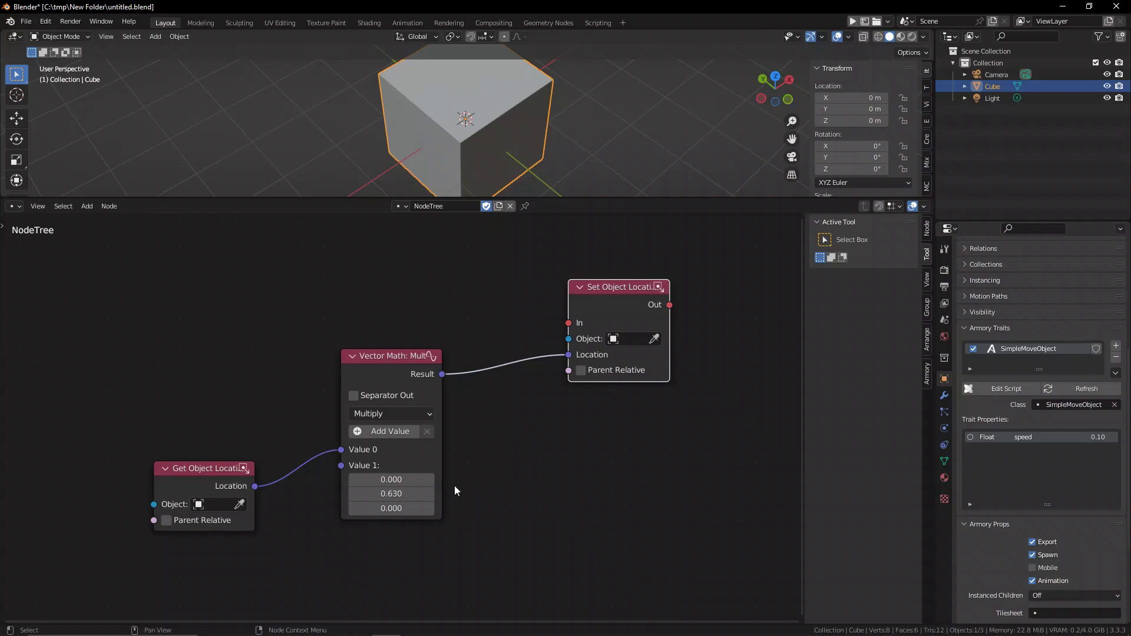
mouse_move(240, 412)
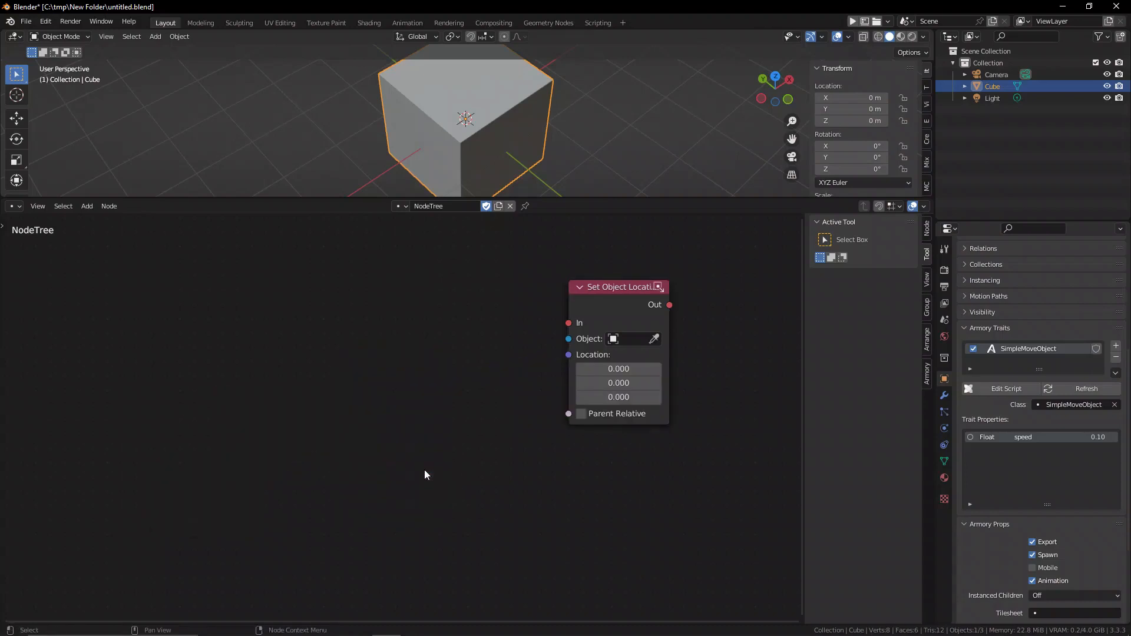
text(twee)
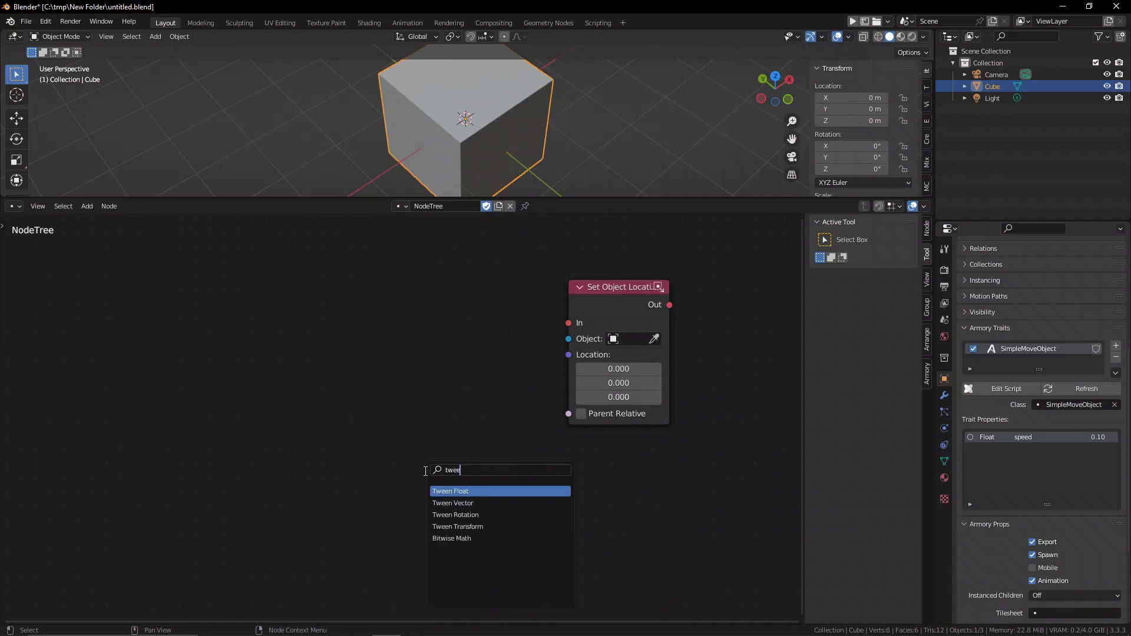
click(452, 503)
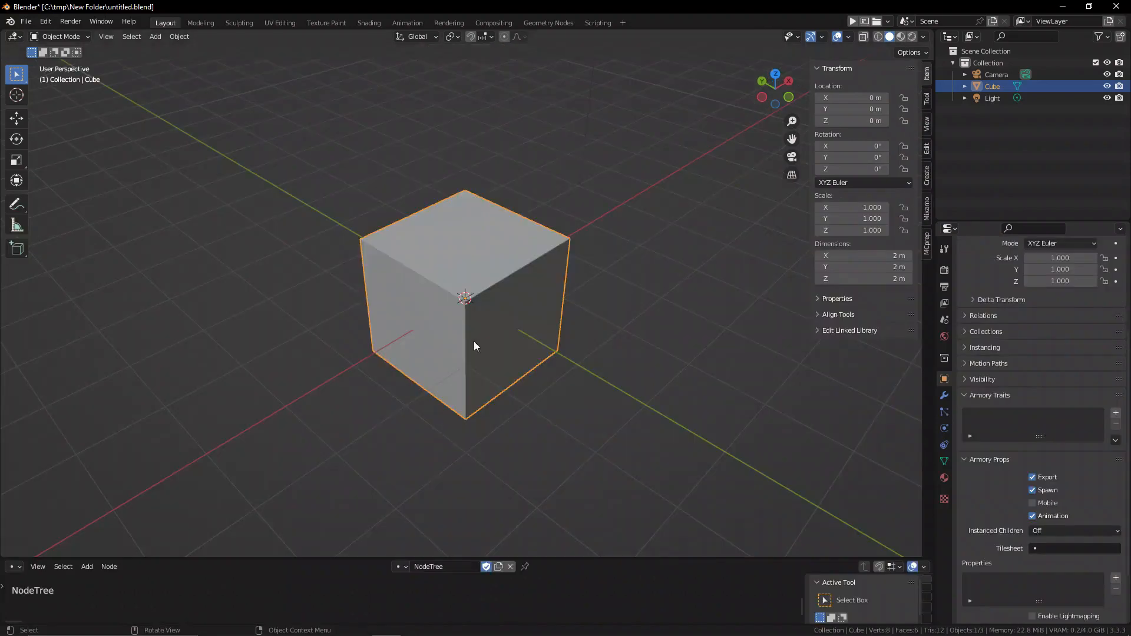
mouse_move(528, 339)
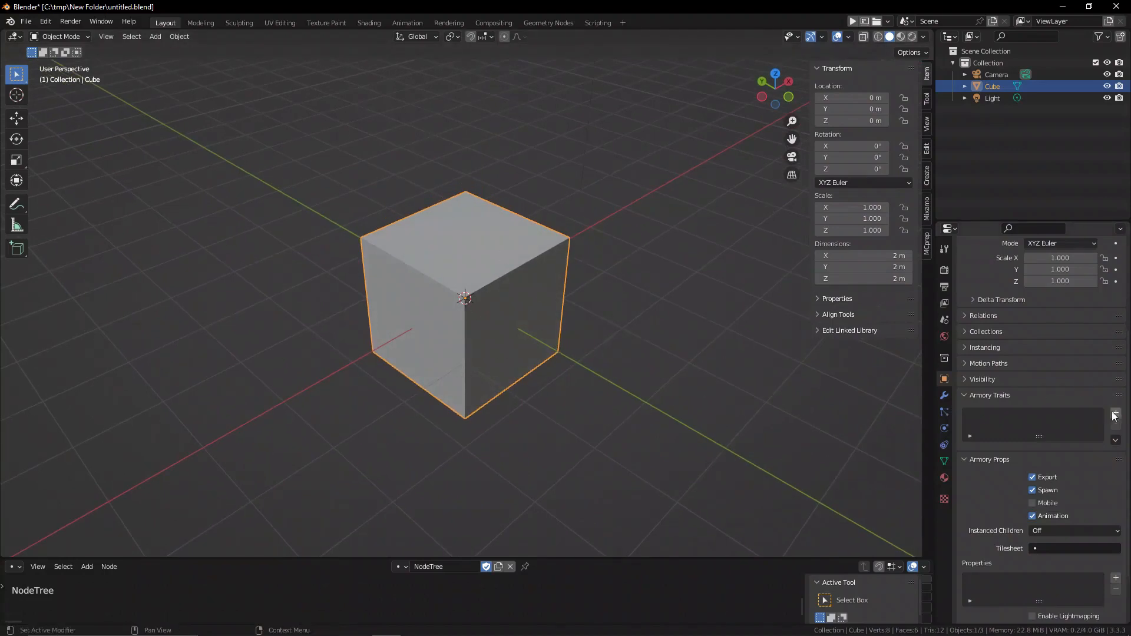
Add a Bundled Armory trait to the Cube with class SimpleMoveObject, speed 0.10
click(1116, 412)
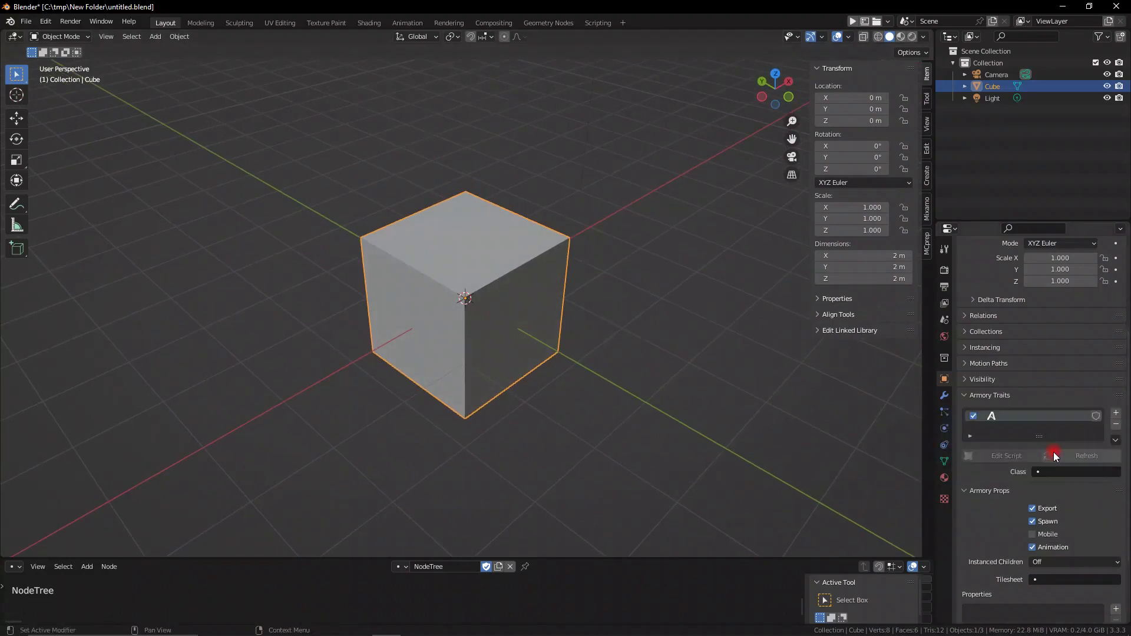
click(1075, 471)
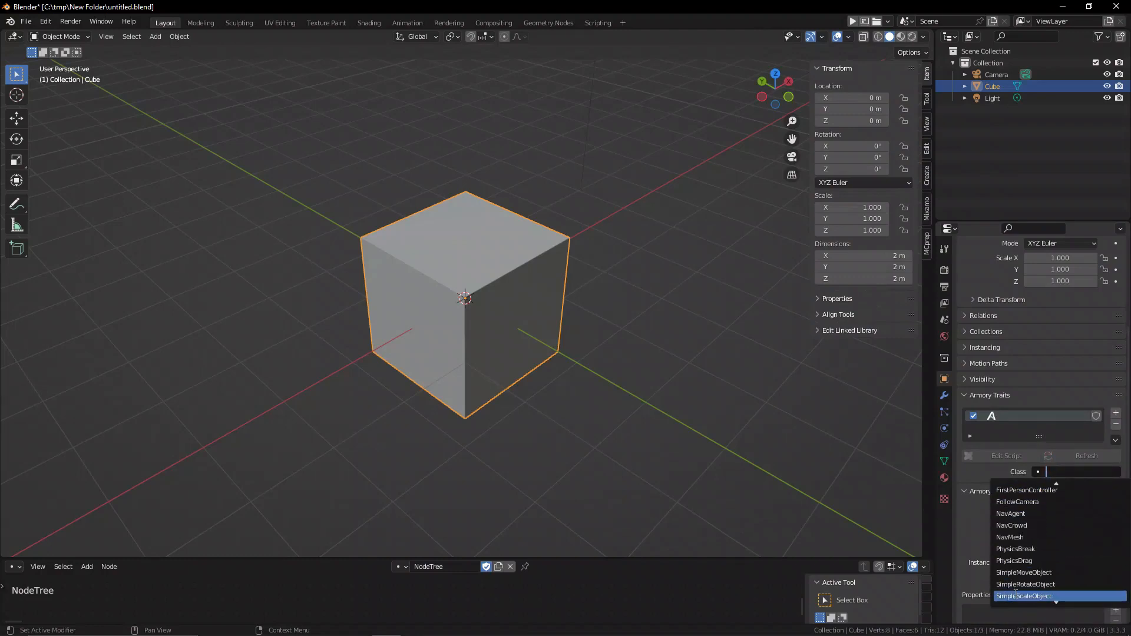
scroll(down, 3)
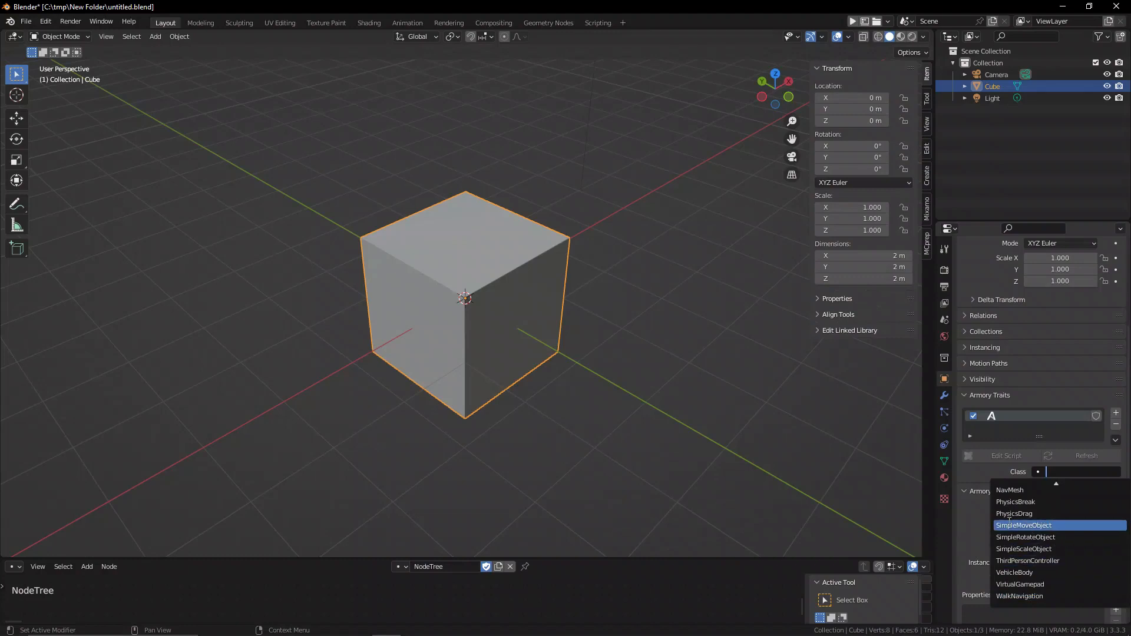
click(1023, 526)
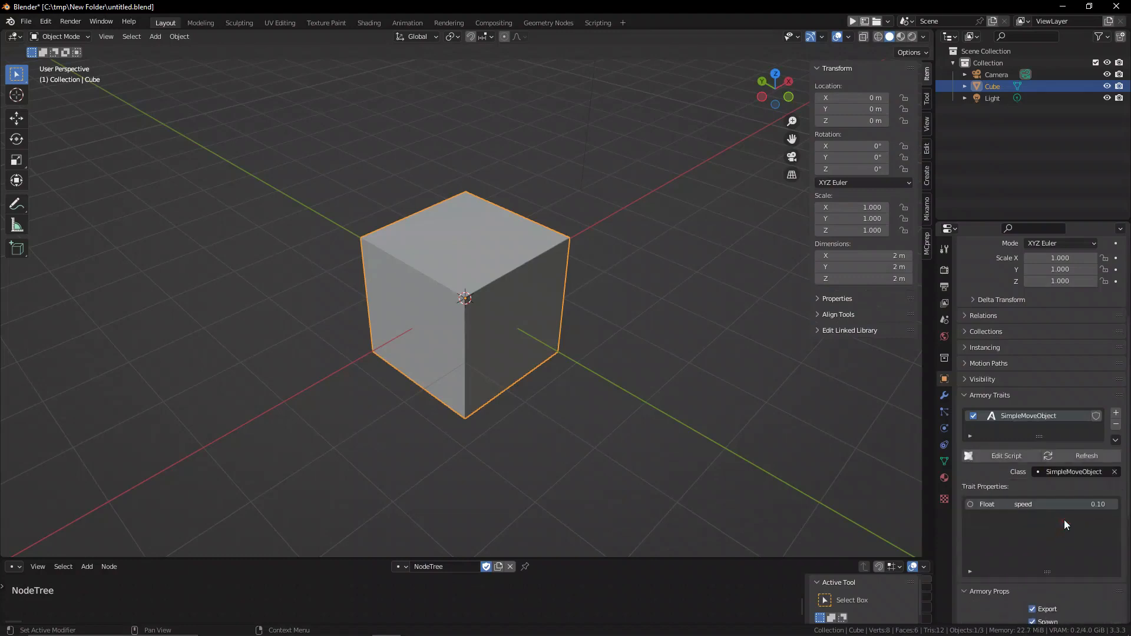
scroll(down, 3)
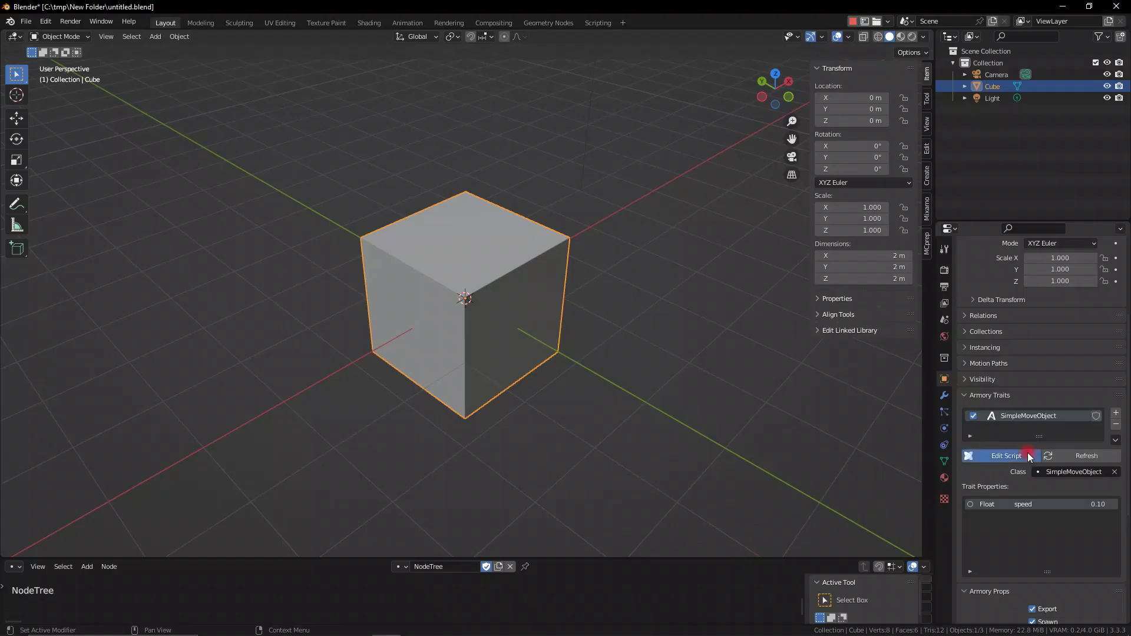
Open SimpleMoveObject.hx via Edit Script and review its WSAD+QE movement code
click(1001, 455)
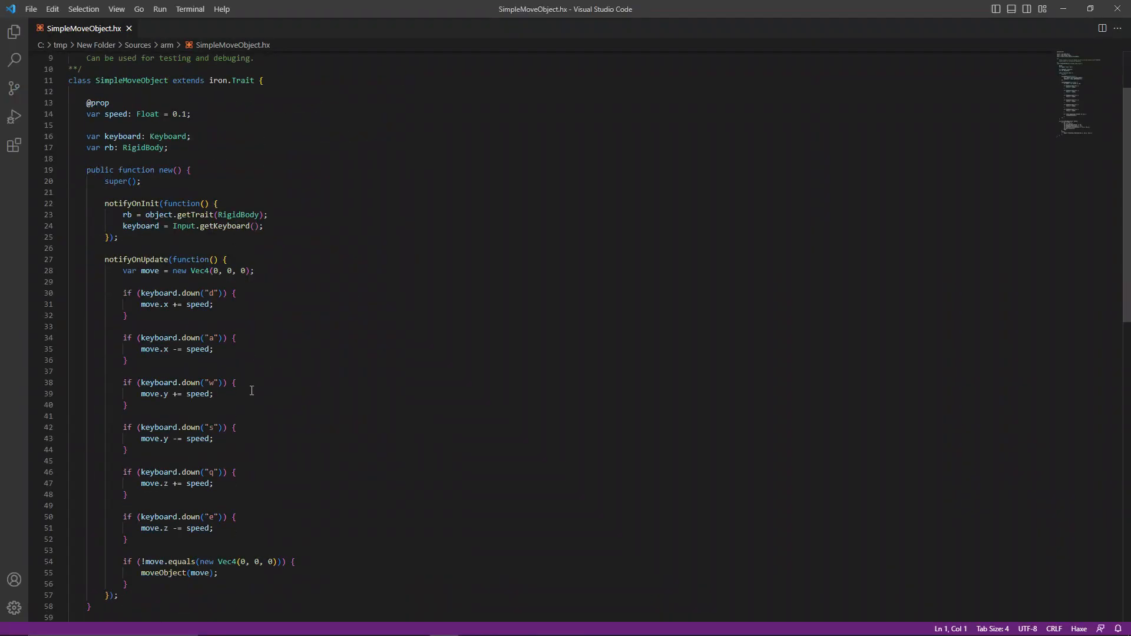
drag(70, 249, 117, 596)
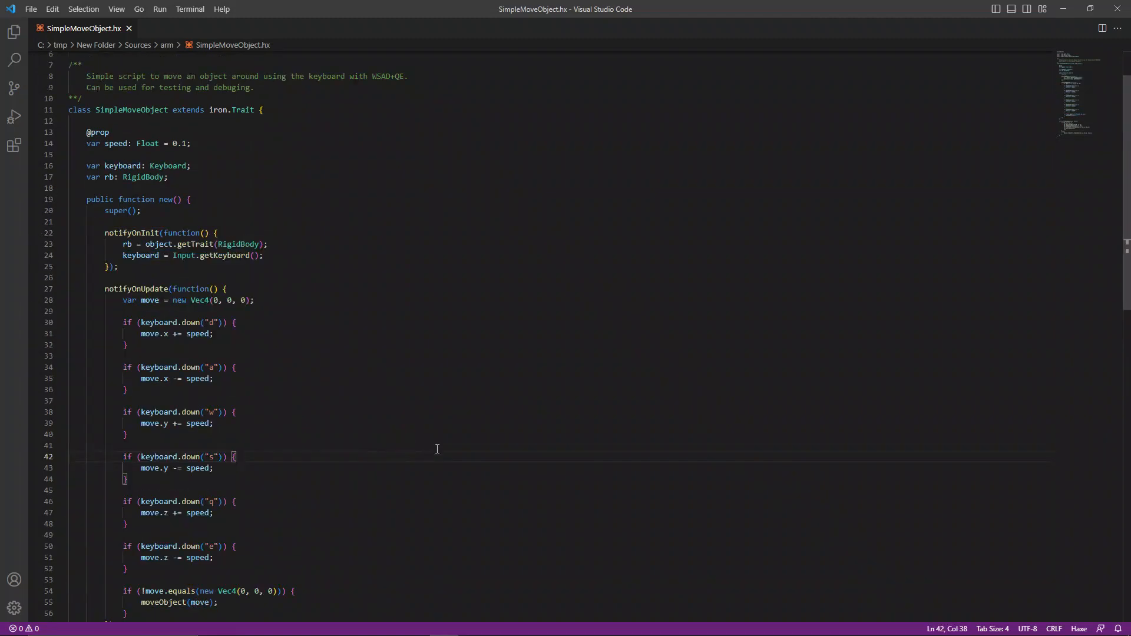
mouse_move(916, 138)
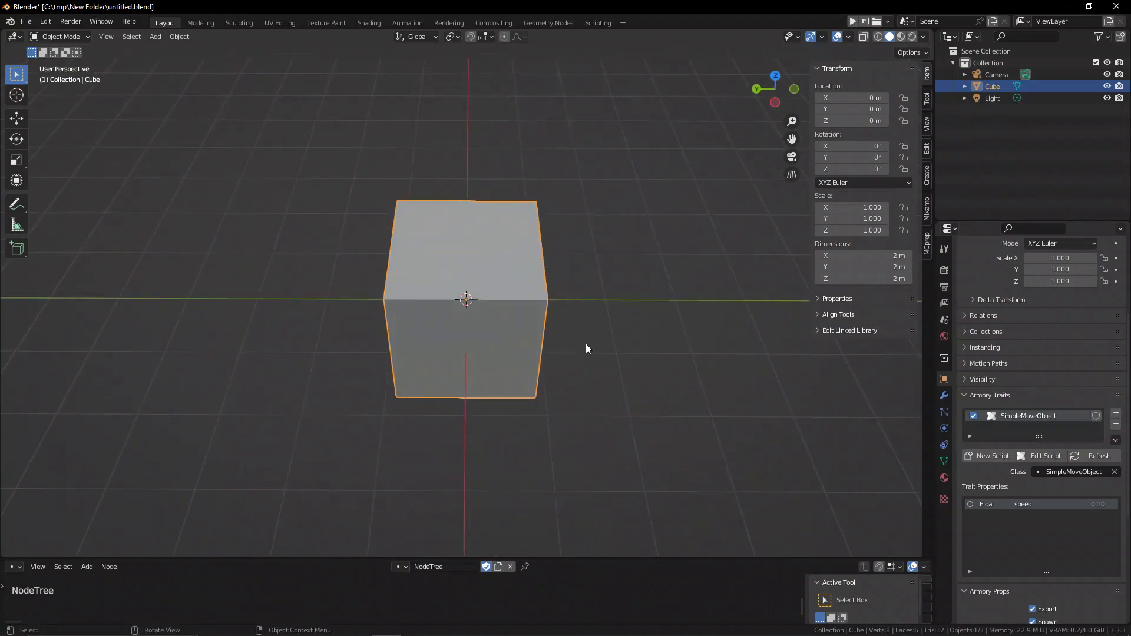
drag(584, 350, 718, 360)
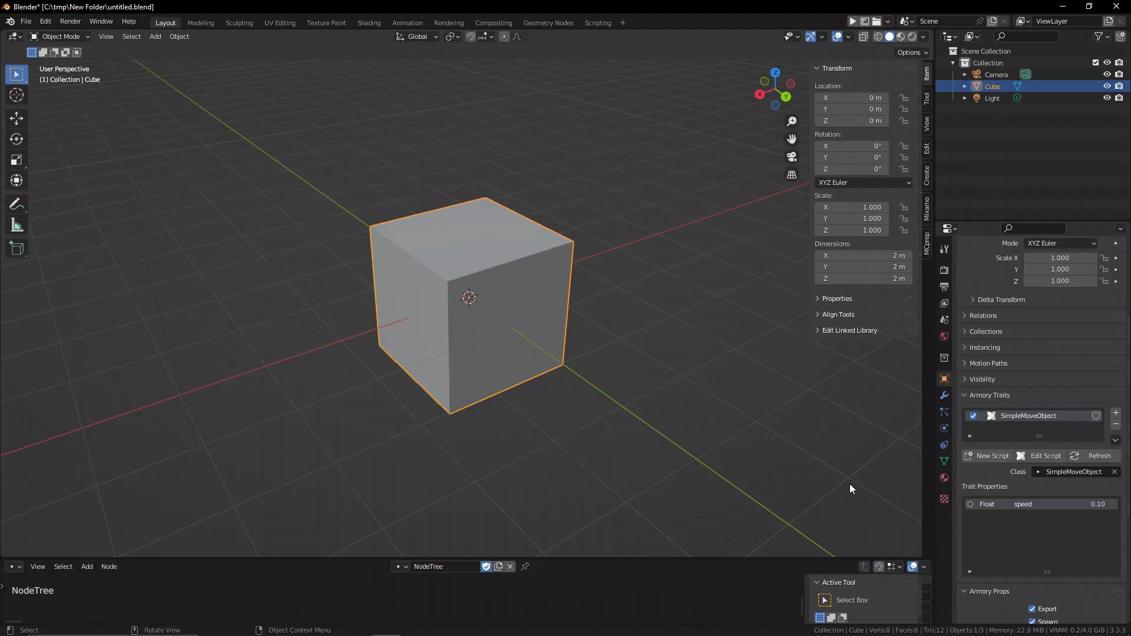
mouse_move(859, 493)
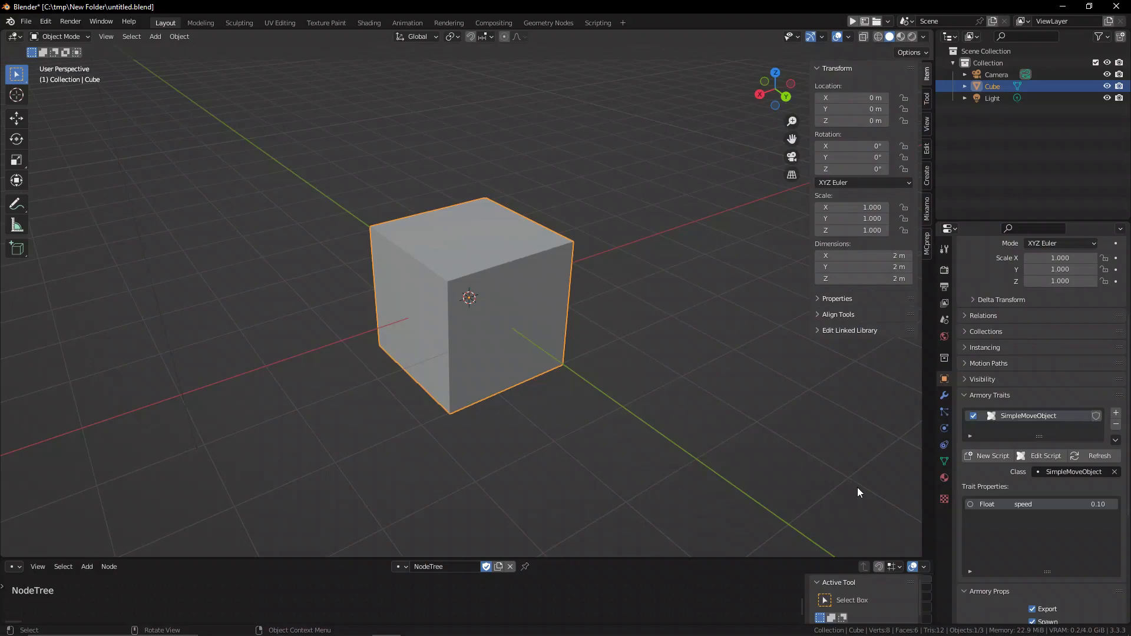